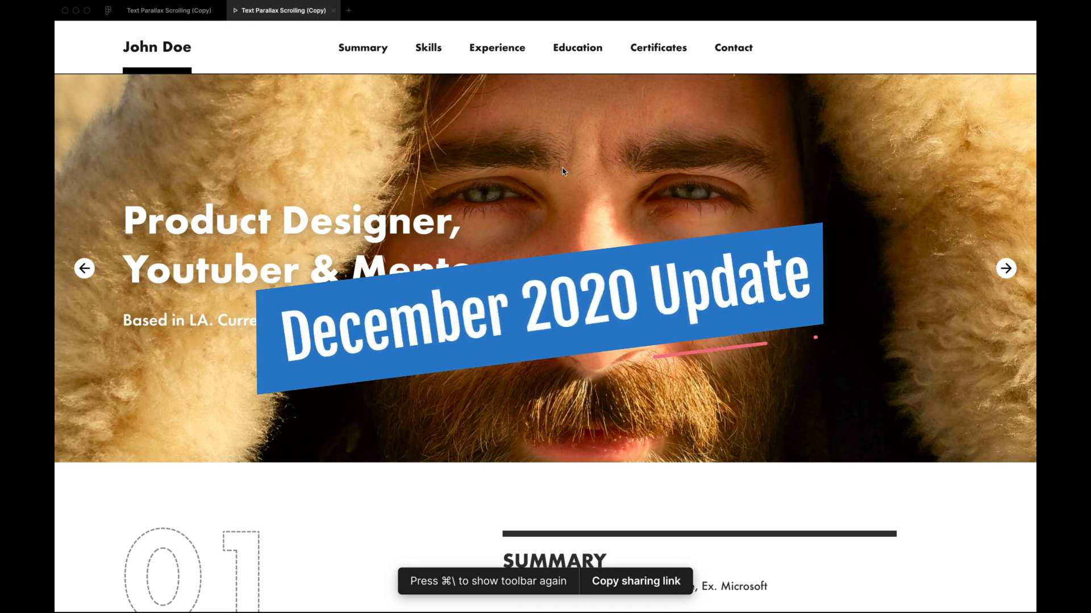
pyautogui.moveTo(445, 148)
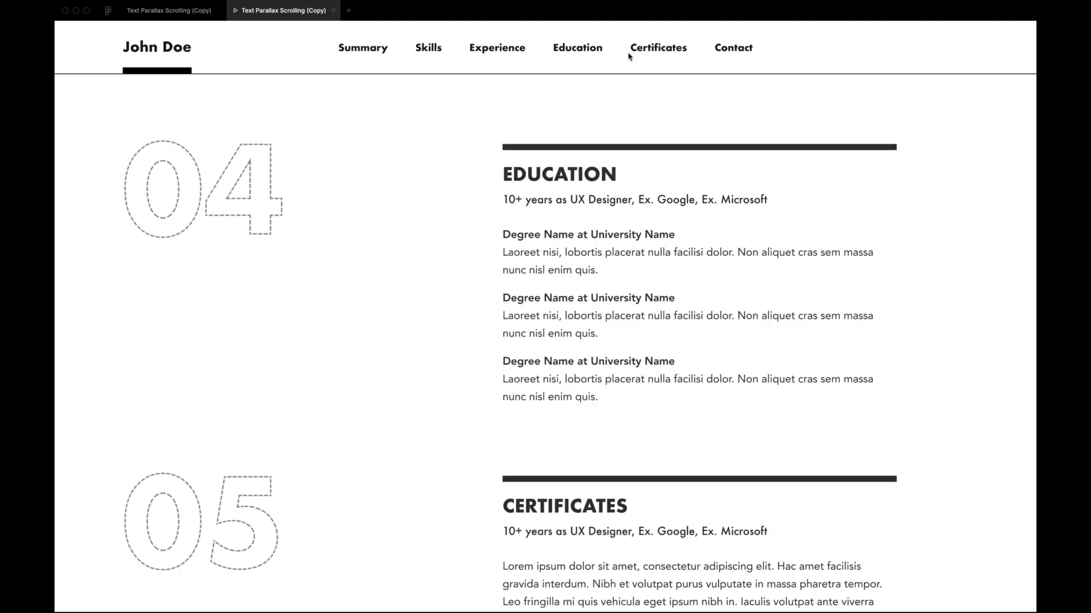
# - Try the hero slider in the prototype preview, flipping forward and back through the images
pyautogui.scroll(-3)
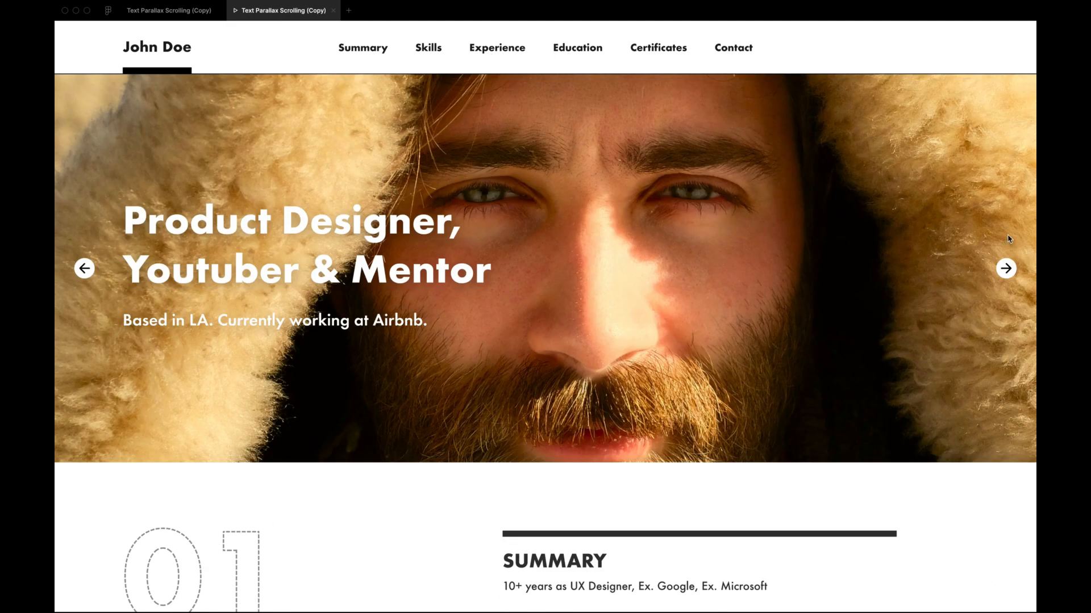
pyautogui.click(1005, 270)
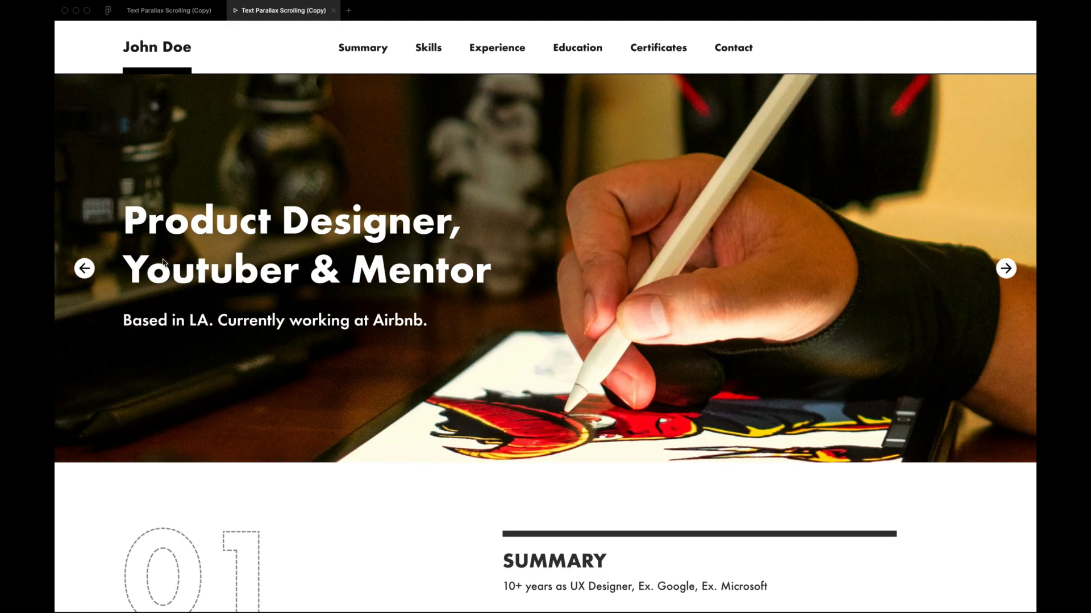
pyautogui.click(1005, 268)
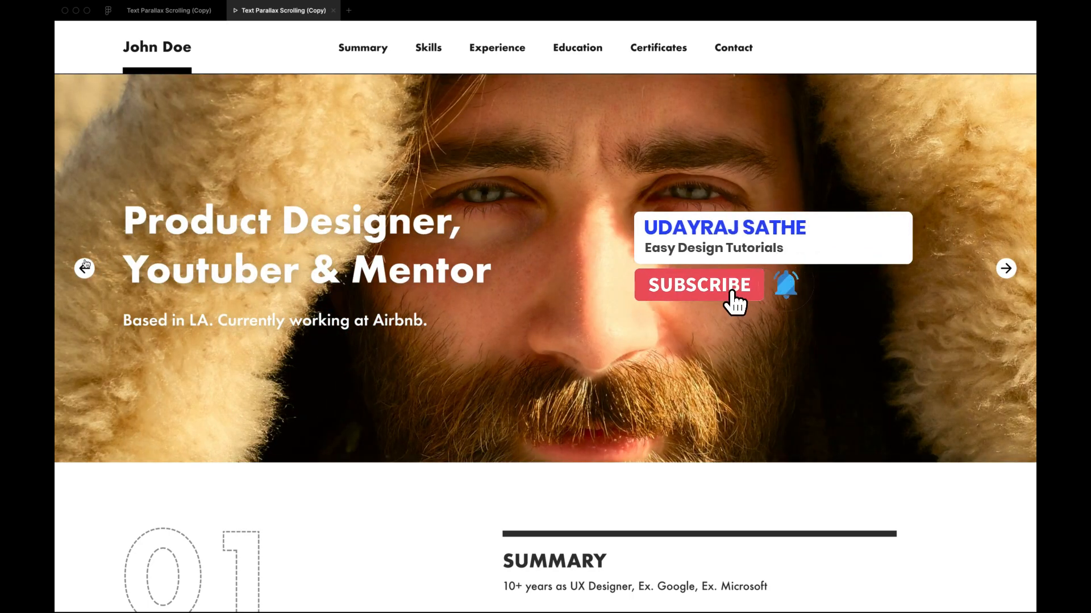
pyautogui.click(698, 284)
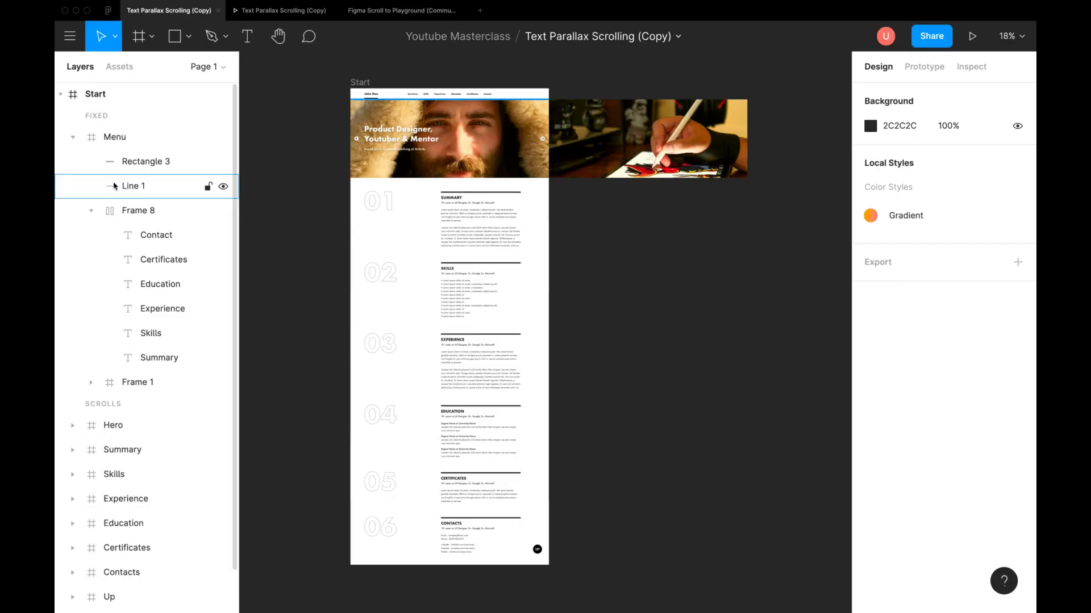
# - Collapse the Menu frame's children in the Layers panel and deselect on the canvas
pyautogui.click(114, 137)
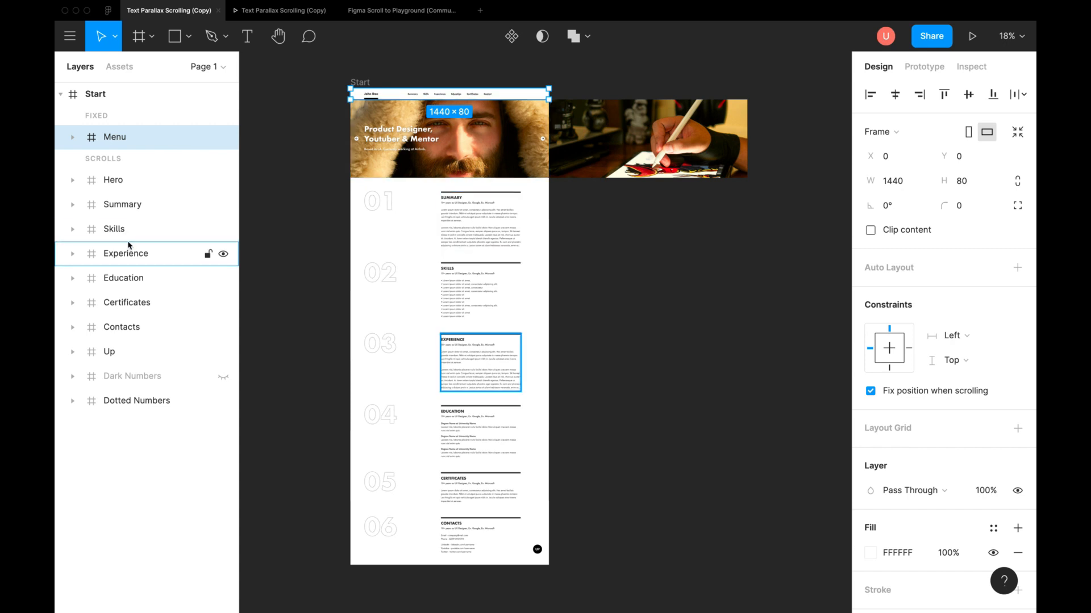
pyautogui.click(123, 277)
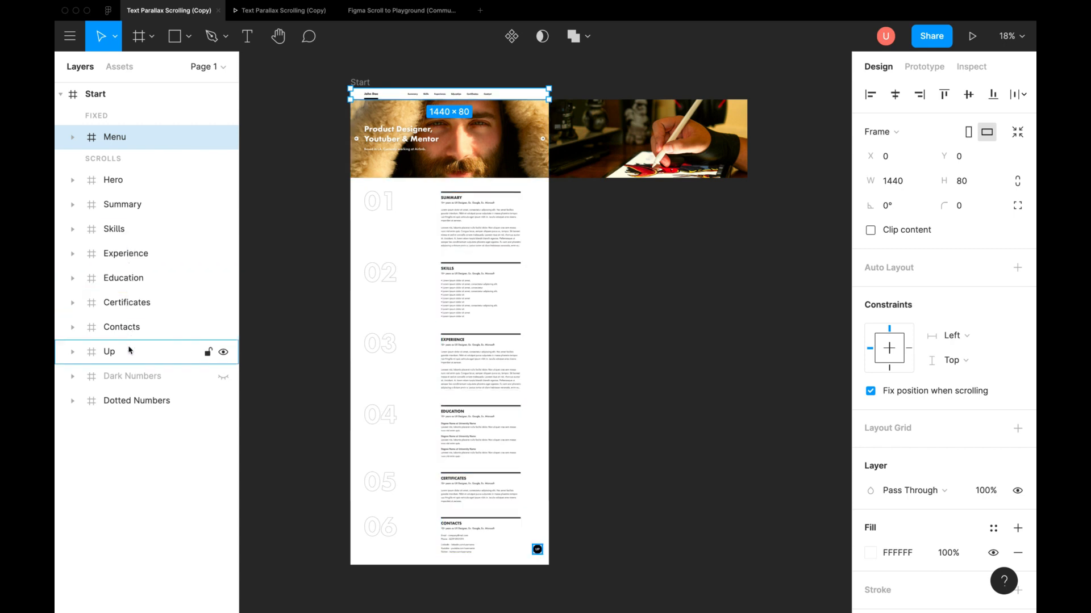
pyautogui.click(306, 186)
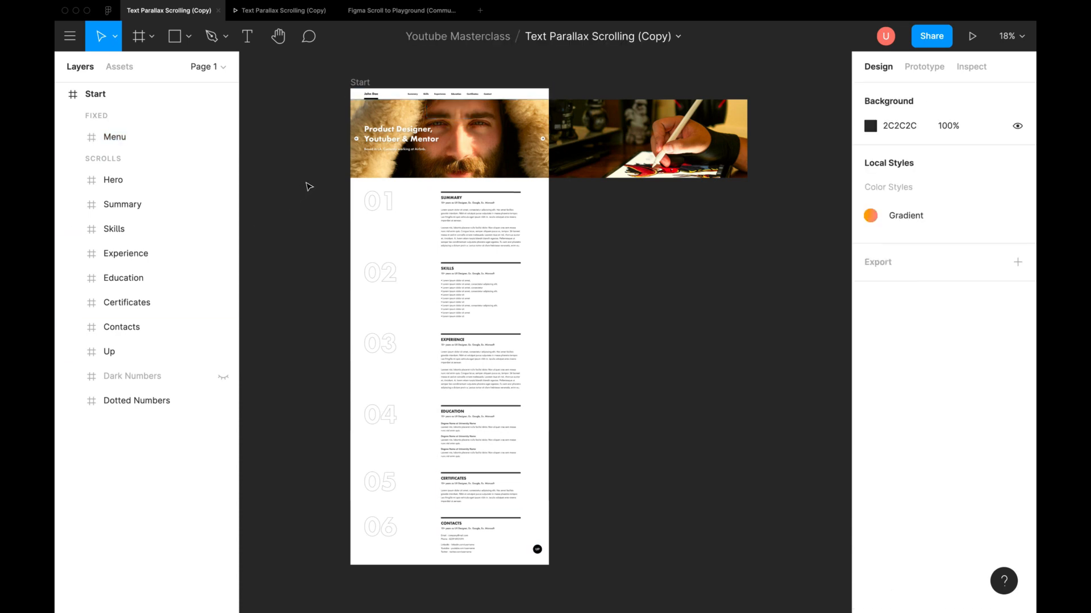
# - Inspect the Summary link's Click > Scroll to Summary interaction, keeping Ease Out easing
pyautogui.click(924, 66)
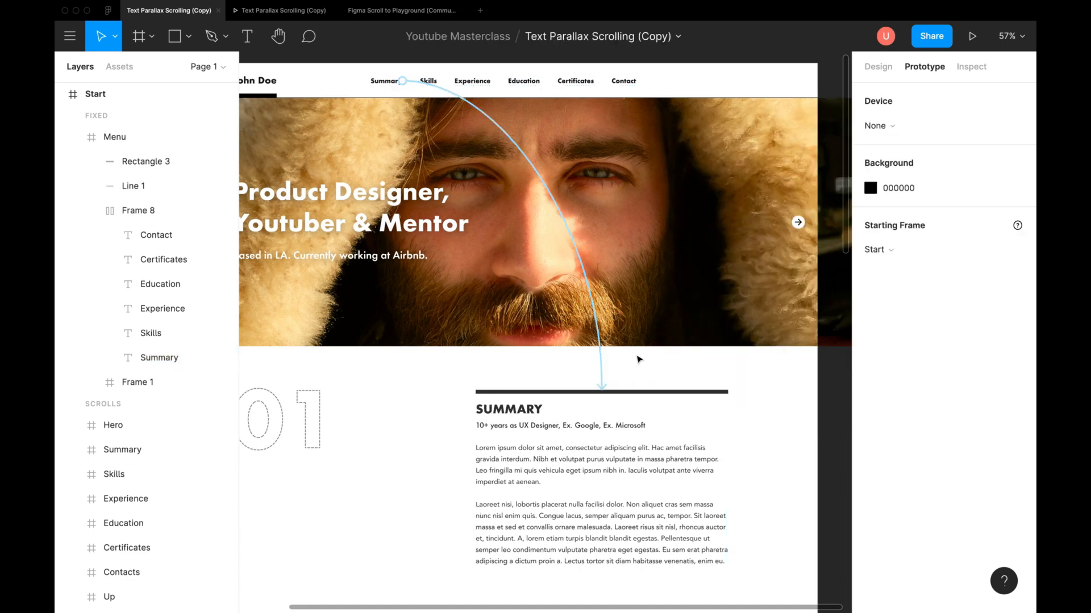
pyautogui.click(383, 81)
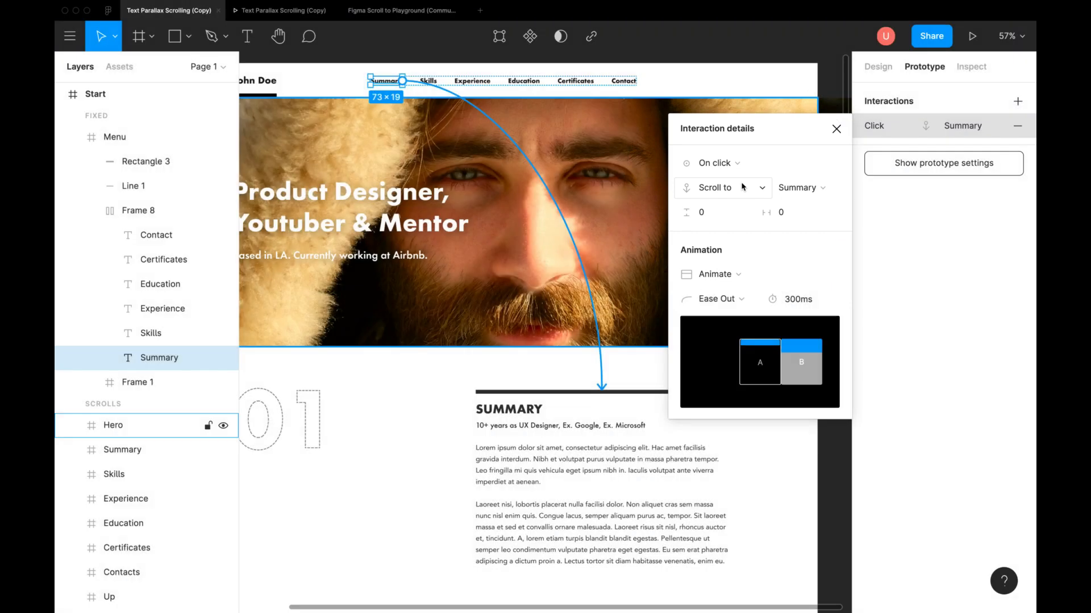
pyautogui.moveTo(825, 193)
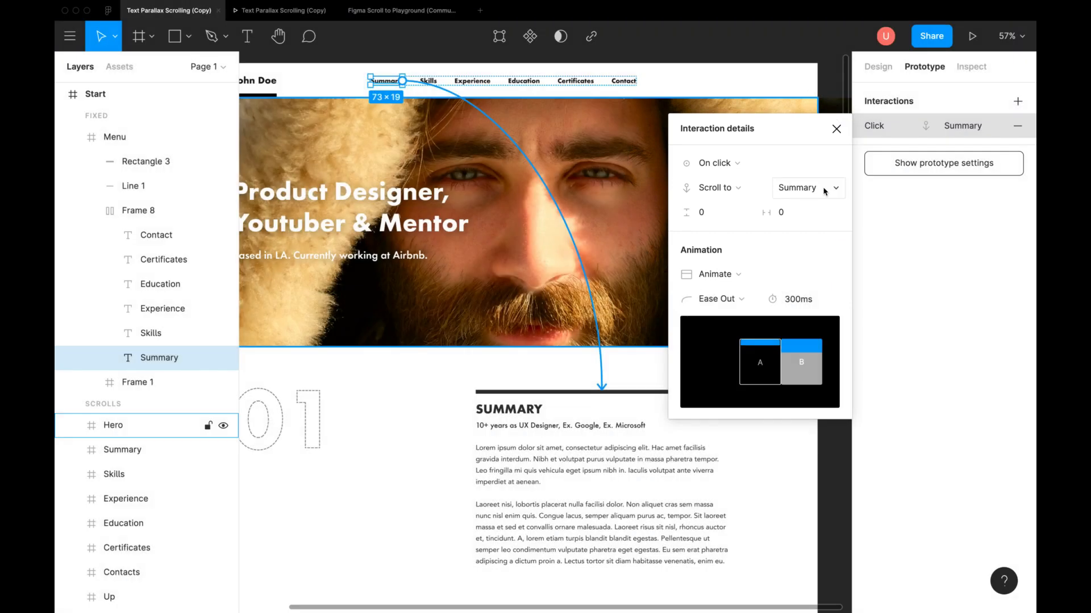
pyautogui.click(806, 187)
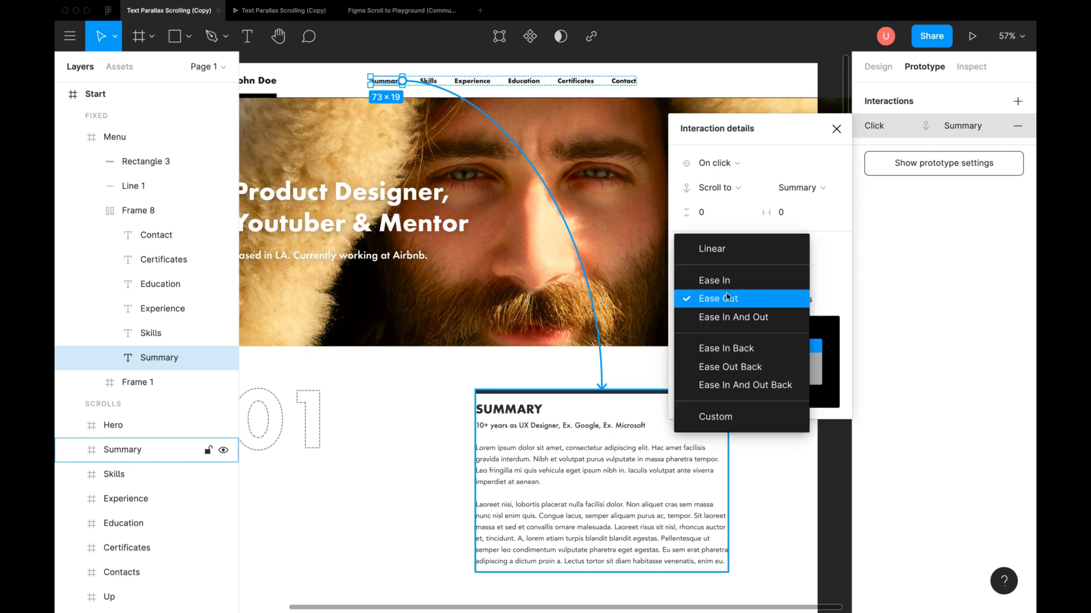
pyautogui.click(717, 299)
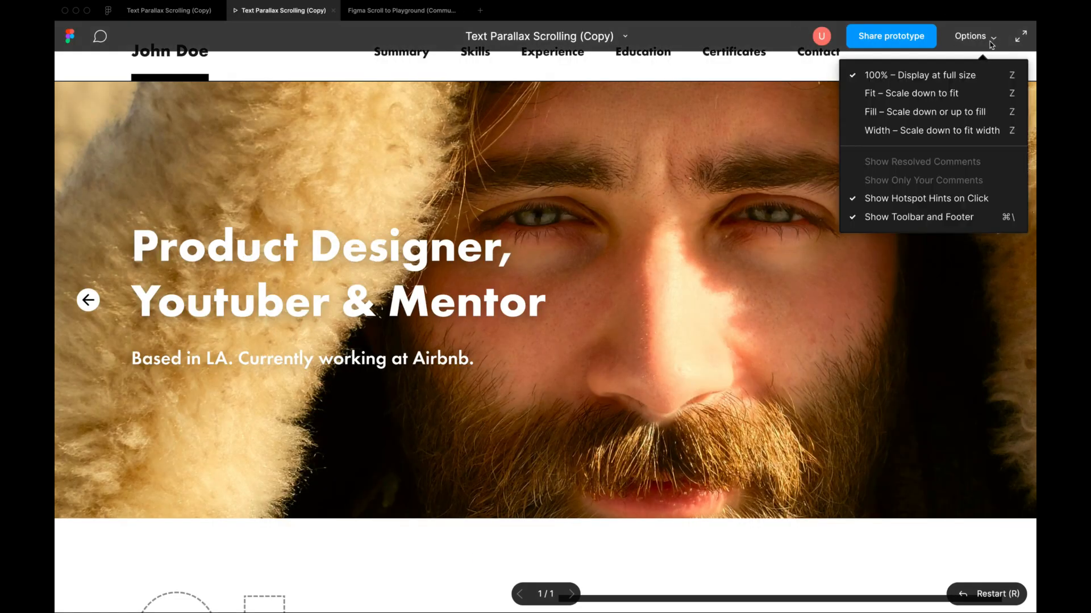
pyautogui.moveTo(931, 129)
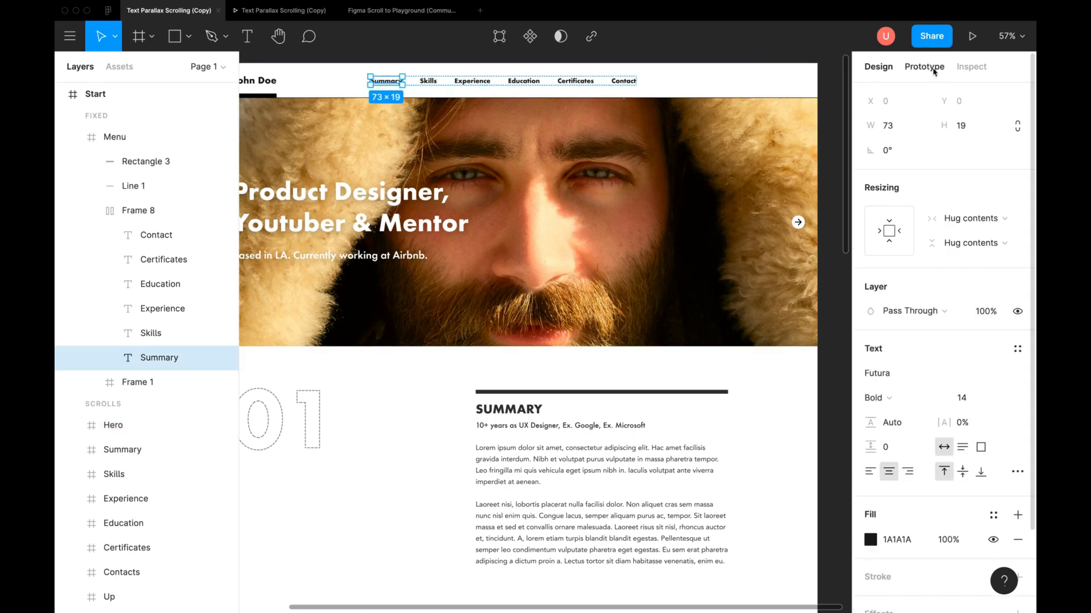
# - Check the Menu frame's height of 80 and return to the Summary link's interaction
pyautogui.click(924, 65)
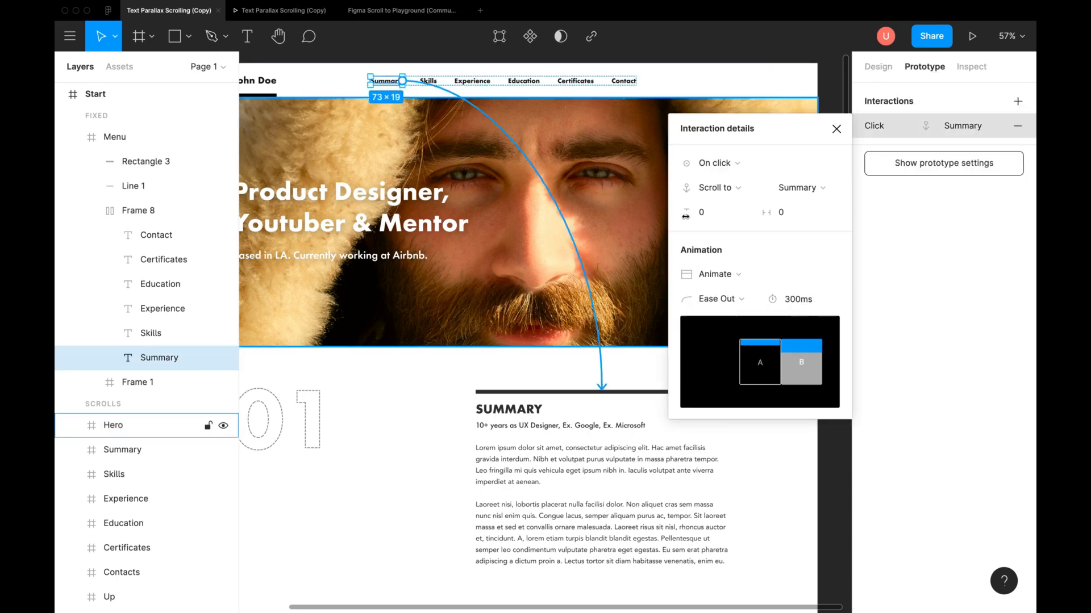
pyautogui.moveTo(701, 212)
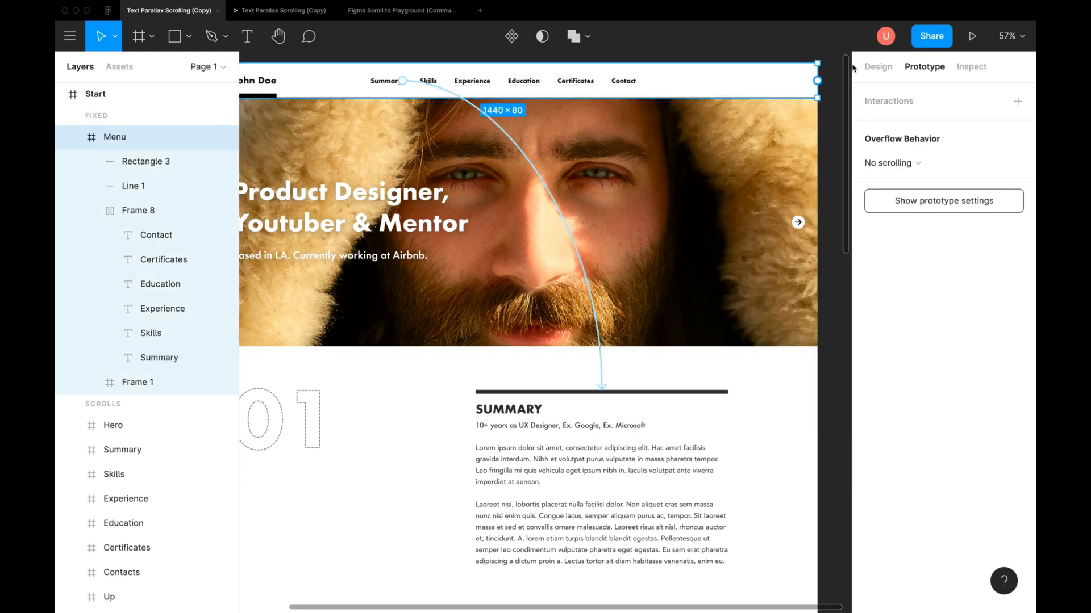
pyautogui.click(877, 66)
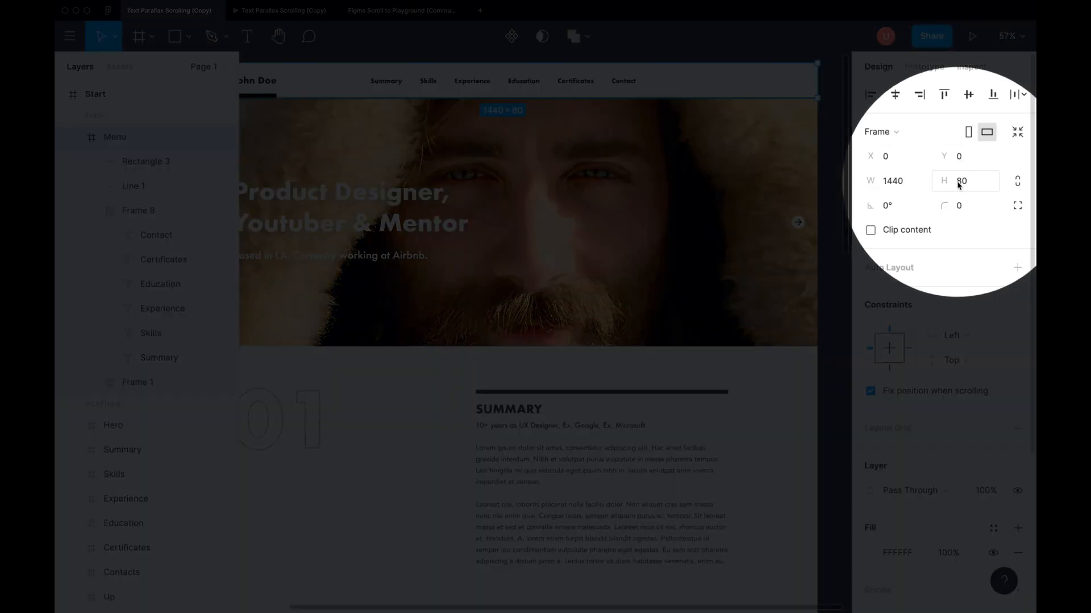
pyautogui.click(924, 66)
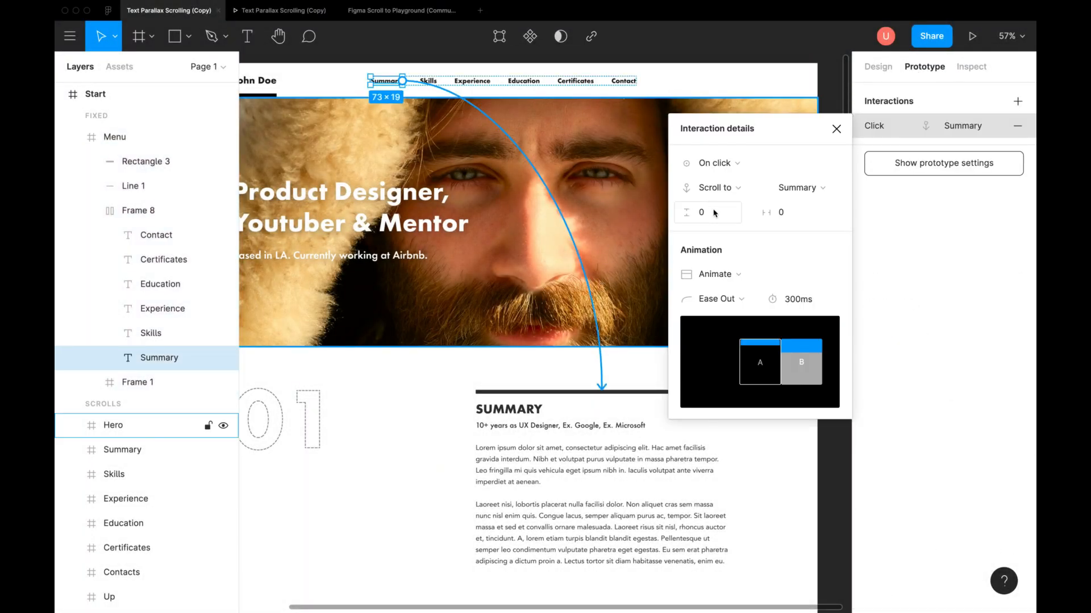
# - Set the Summary interaction's Y offset to 80, then change it to 160
pyautogui.click(705, 212)
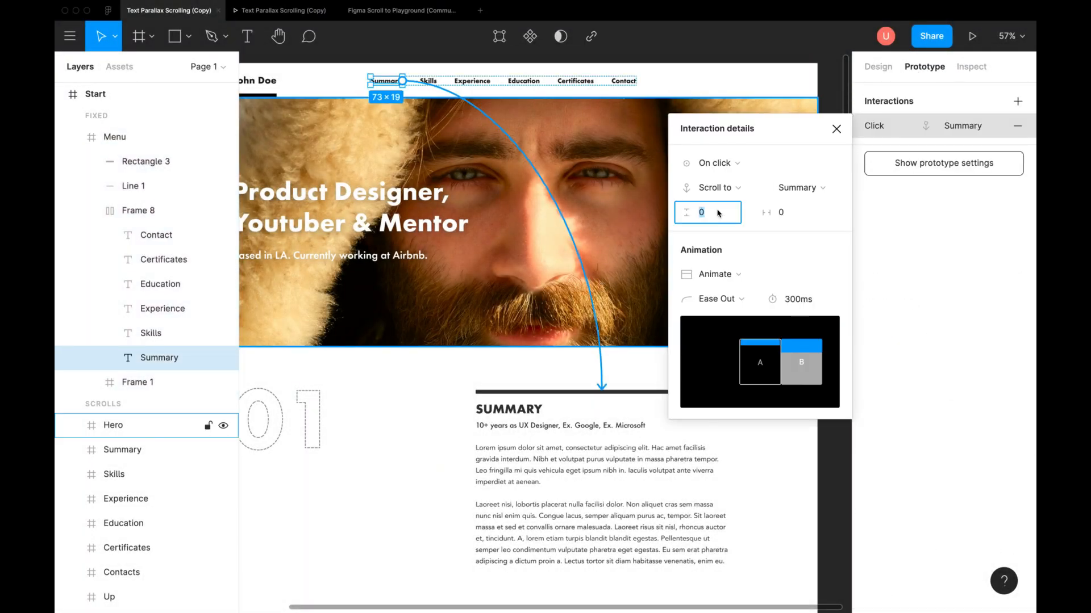
pyautogui.write('80')
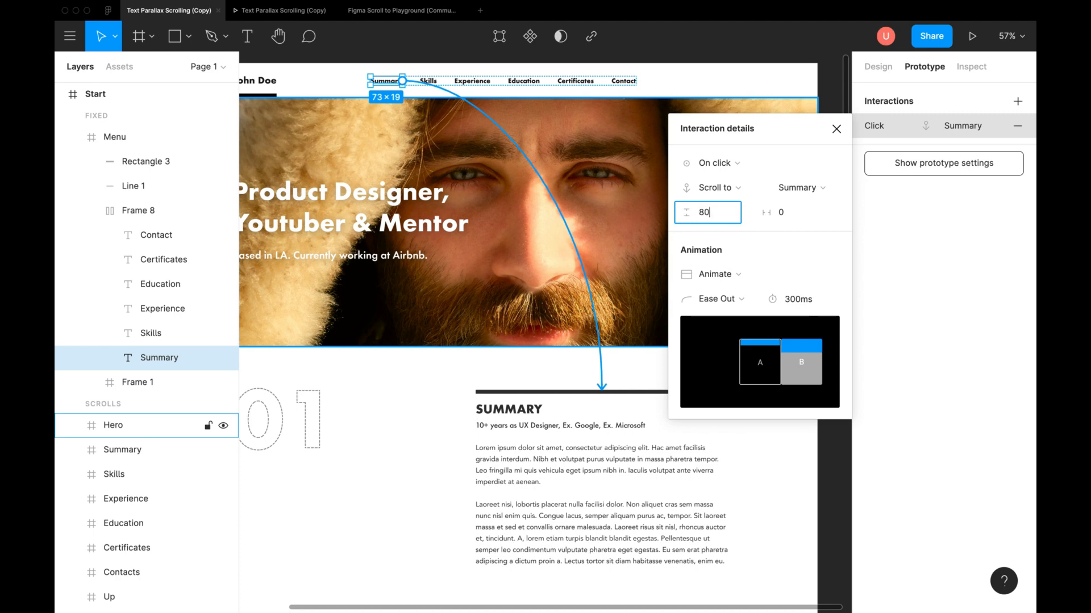
pyautogui.write('160')
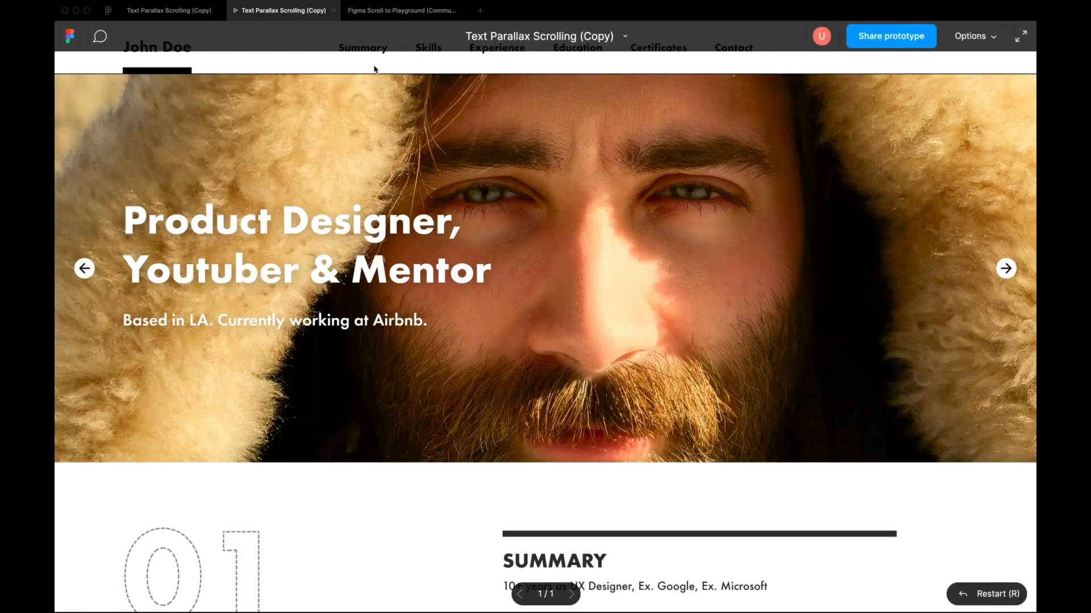
pyautogui.scroll(-3)
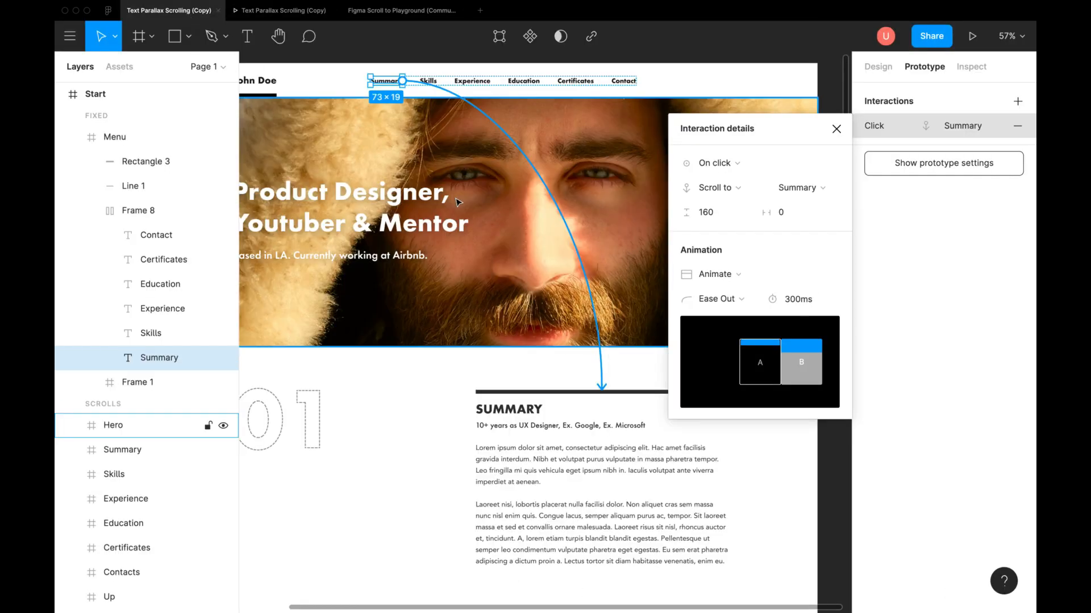
# - Reselect the Summary link and set its scroll Y offset to -160
pyautogui.click(836, 130)
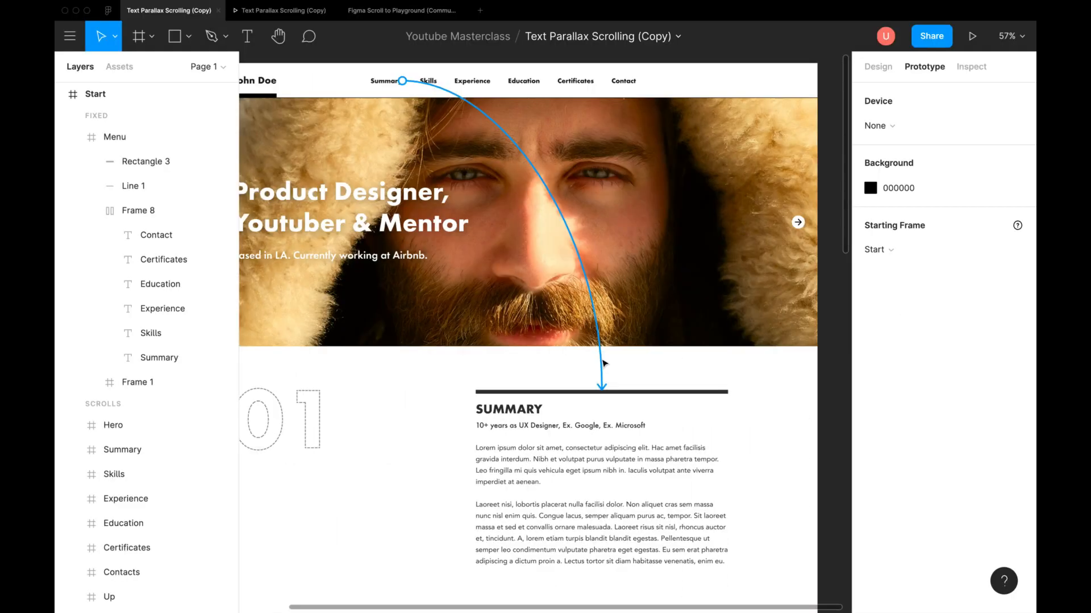
pyautogui.click(385, 80)
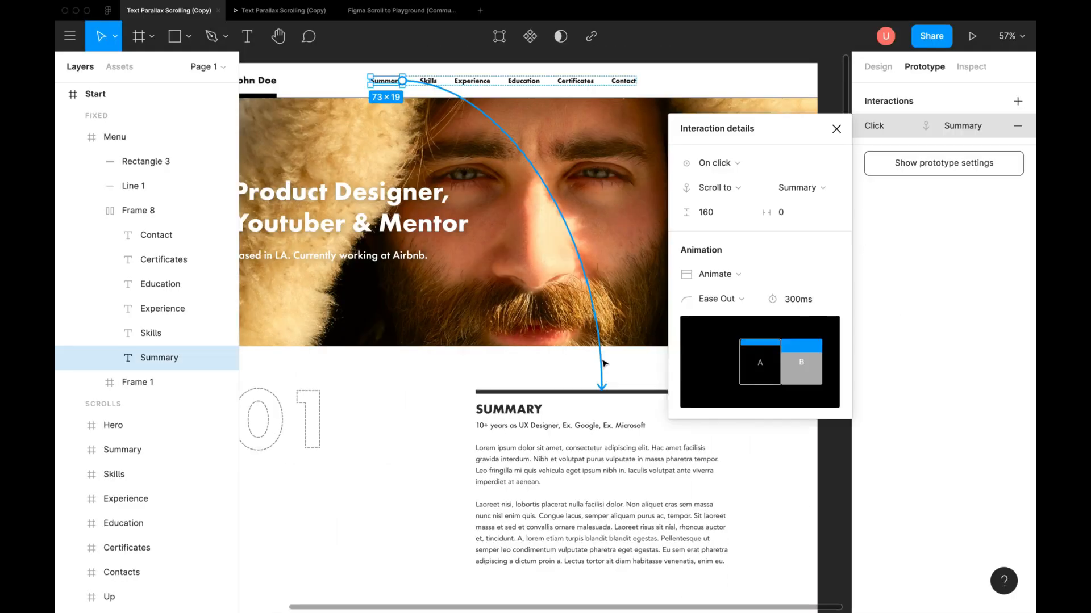
pyautogui.click(706, 212)
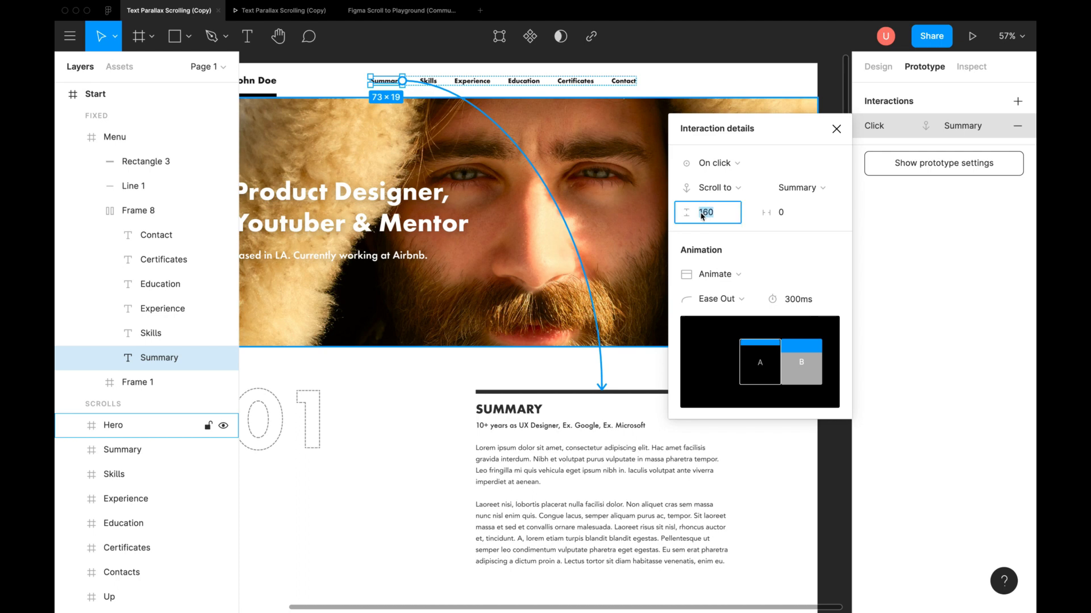
pyautogui.write('-160')
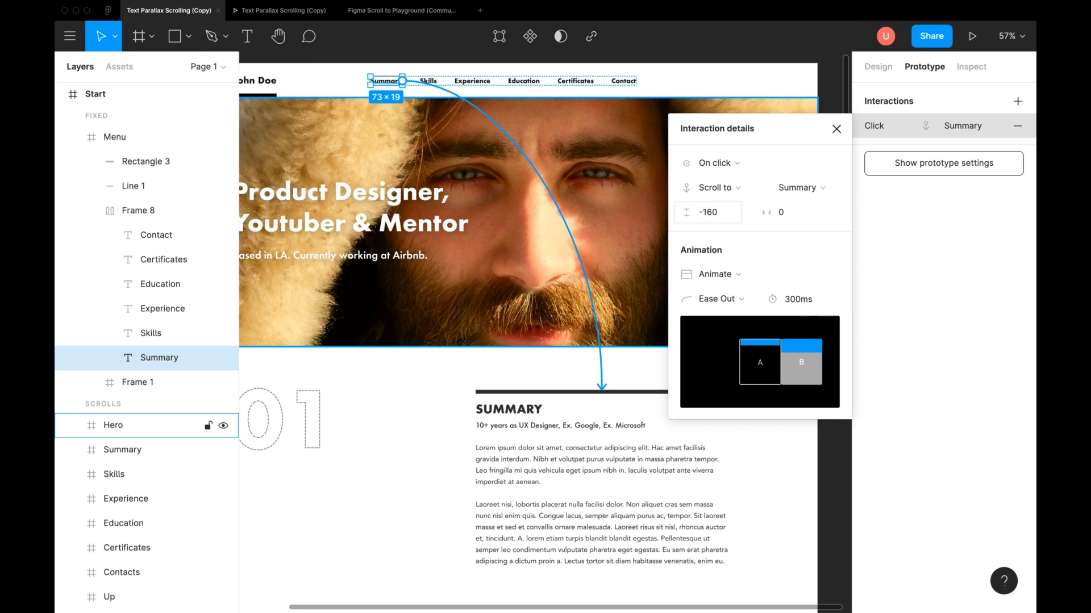
pyautogui.click(836, 129)
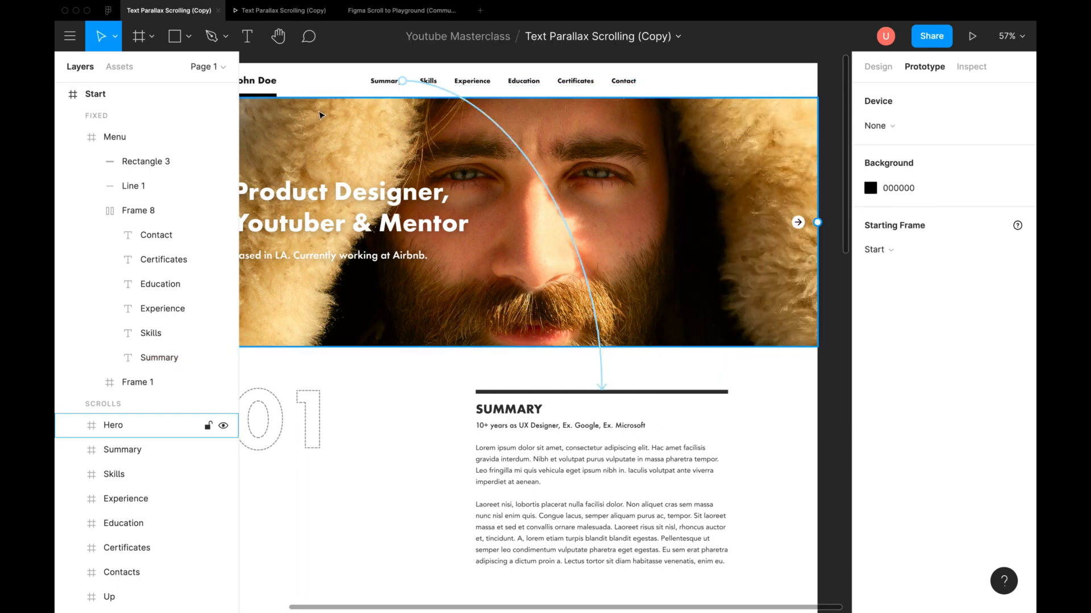
pyautogui.click(972, 37)
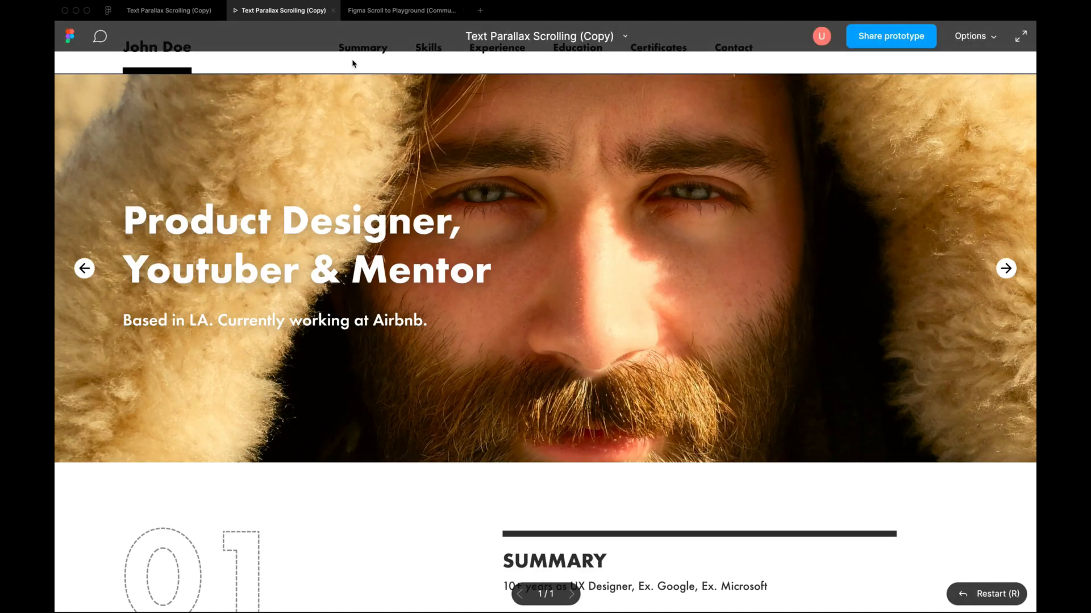
pyautogui.click(362, 47)
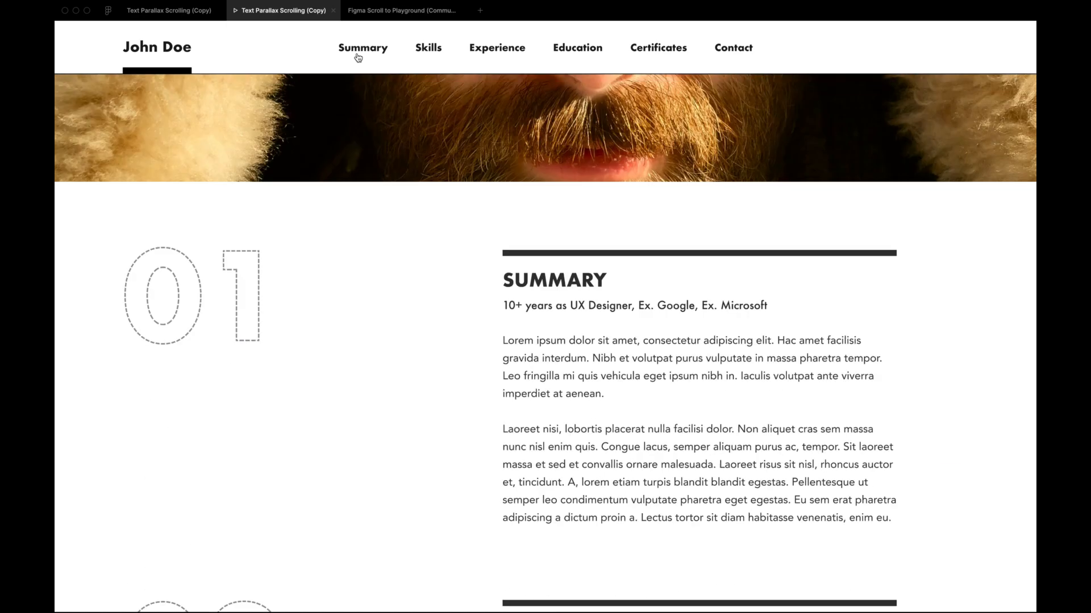
pyautogui.scroll(-3)
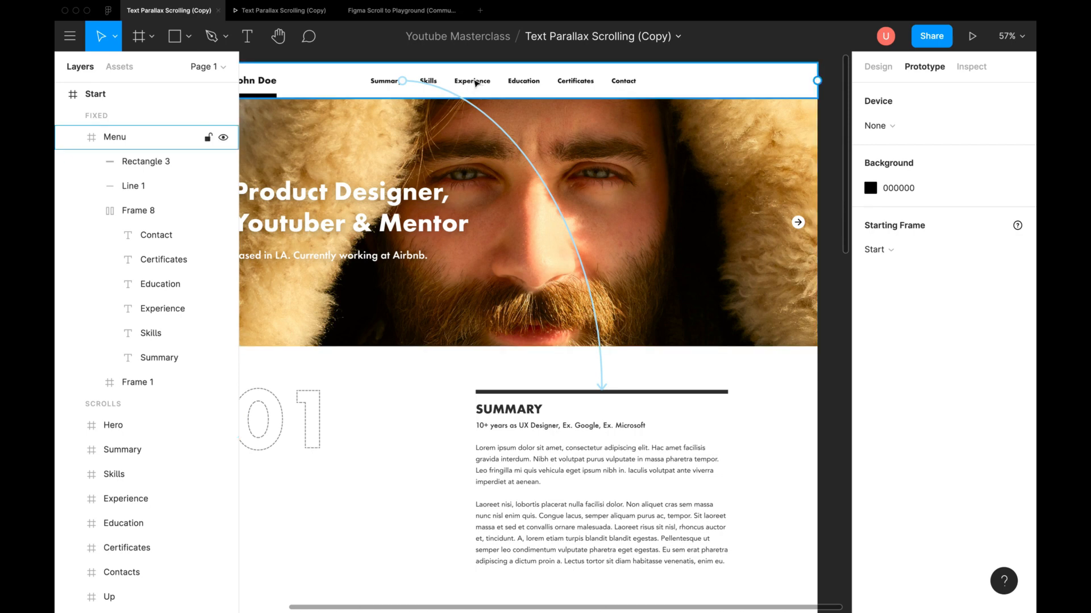
# - Give the Skills link's scroll interaction a Y offset of -160
pyautogui.click(428, 80)
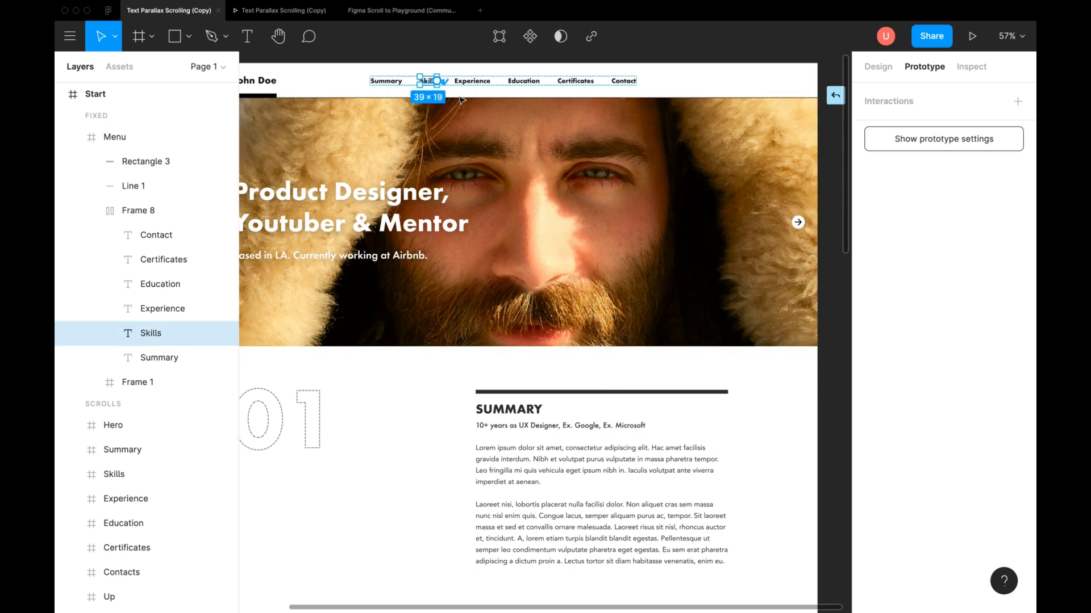
pyautogui.scroll(-3)
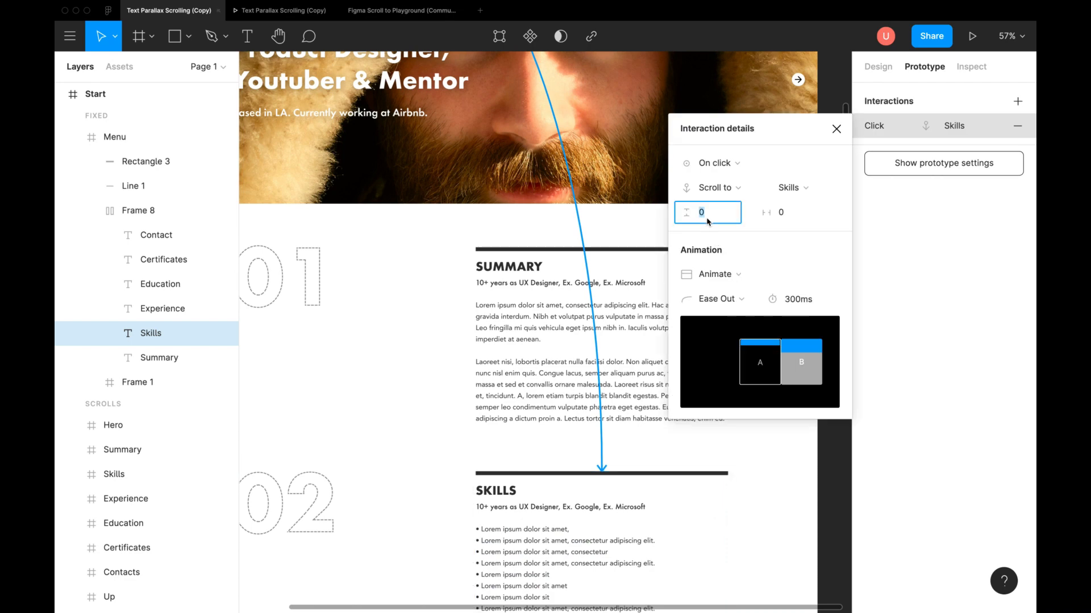
pyautogui.write('-160')
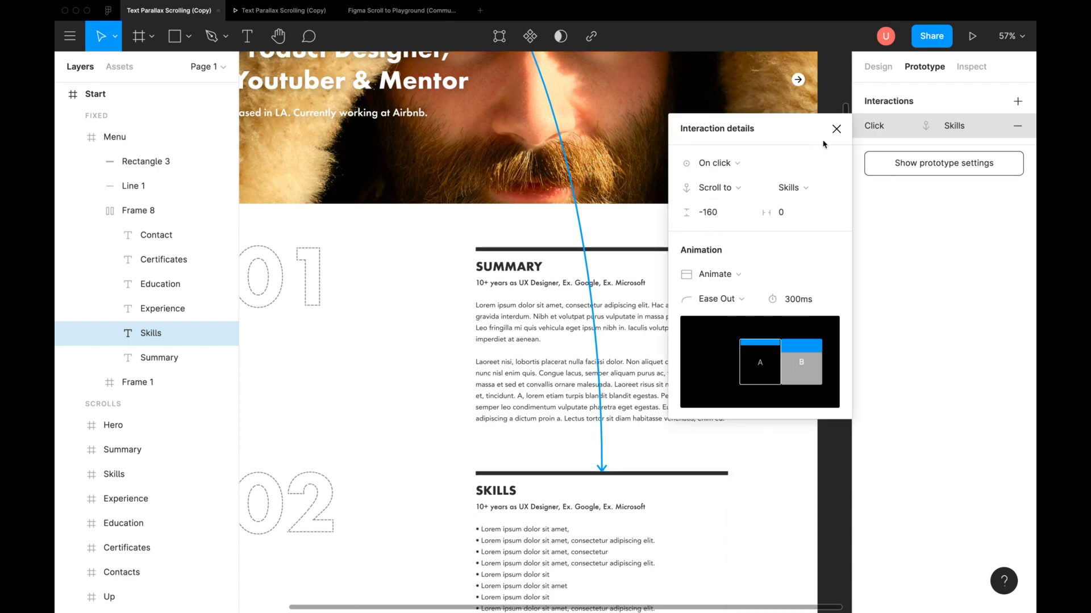
pyautogui.click(836, 128)
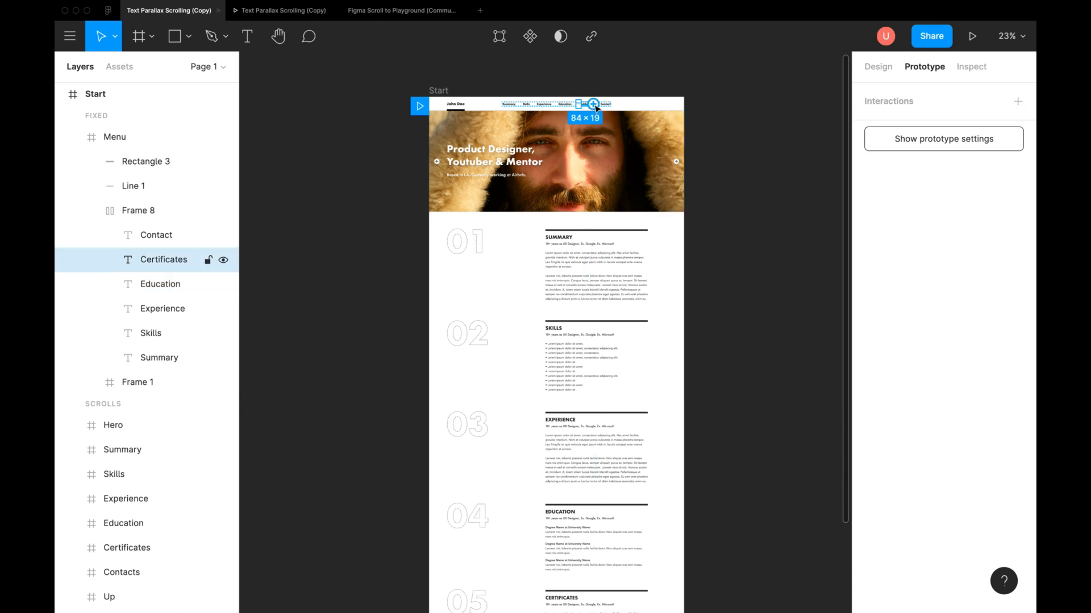
# - Link the Up button with a Scroll to Menu interaction at 0 offset
pyautogui.click(588, 105)
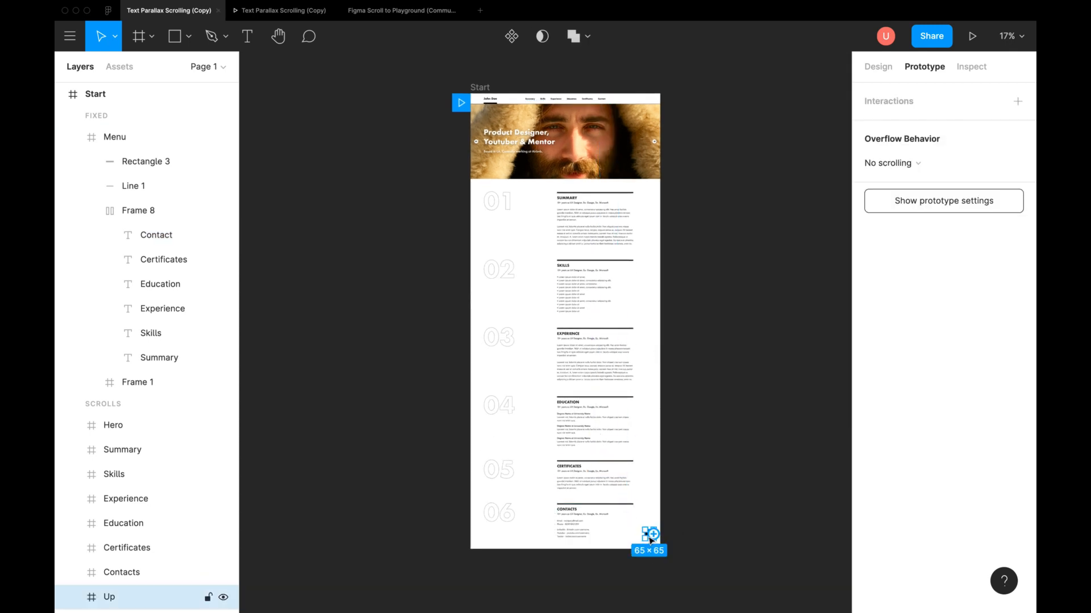
pyautogui.moveTo(649, 534); pyautogui.dragTo(563, 98)
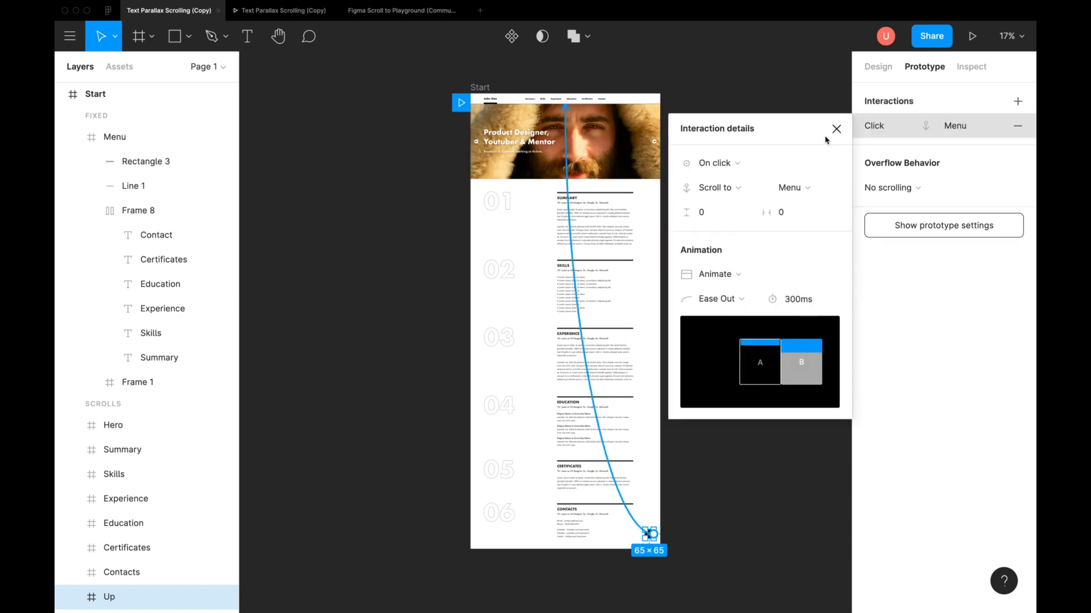
pyautogui.click(836, 129)
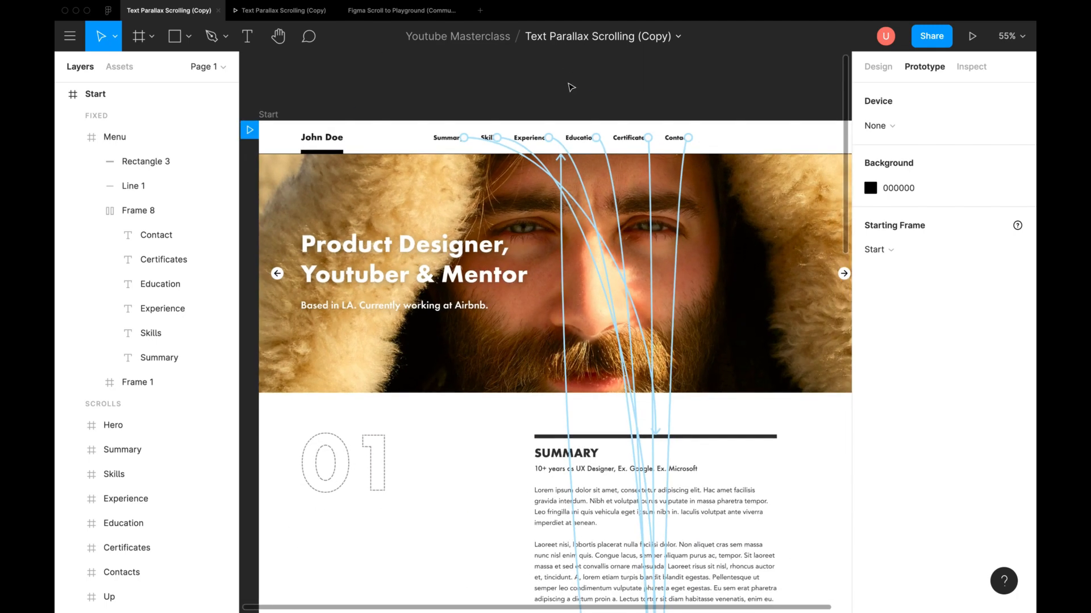
# - Preview the prototype, jumping to Education and other sections via the menu links
pyautogui.click(972, 36)
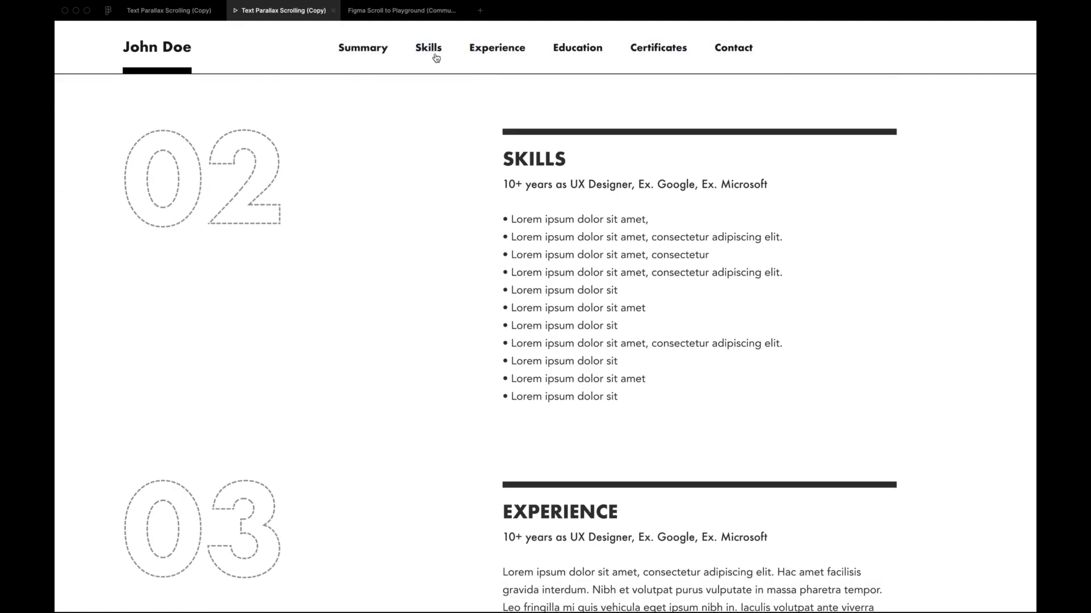
pyautogui.click(577, 48)
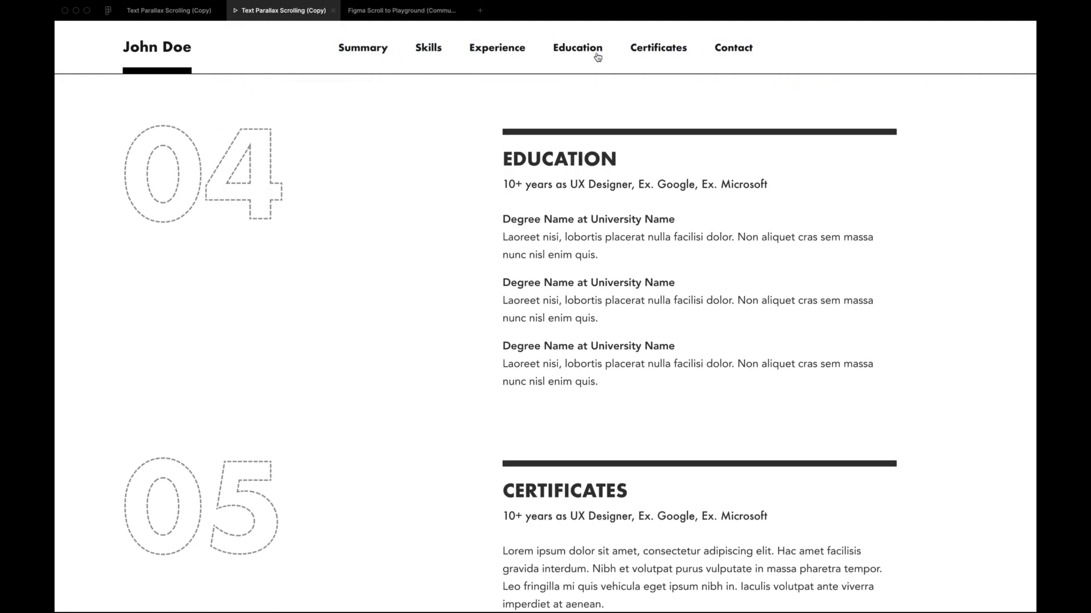
pyautogui.scroll(-3)
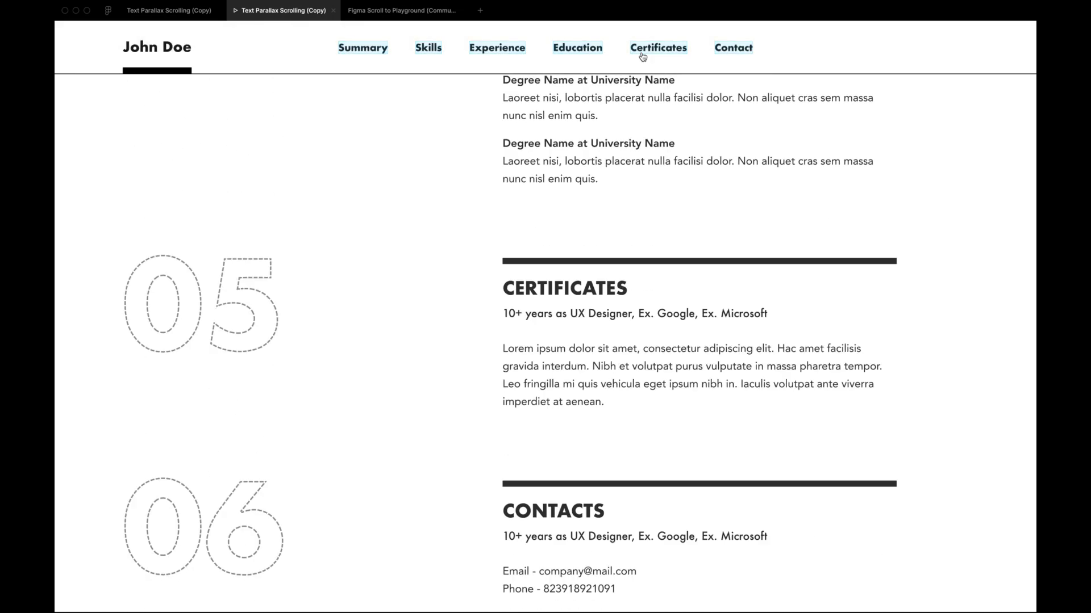
pyautogui.scroll(-3)
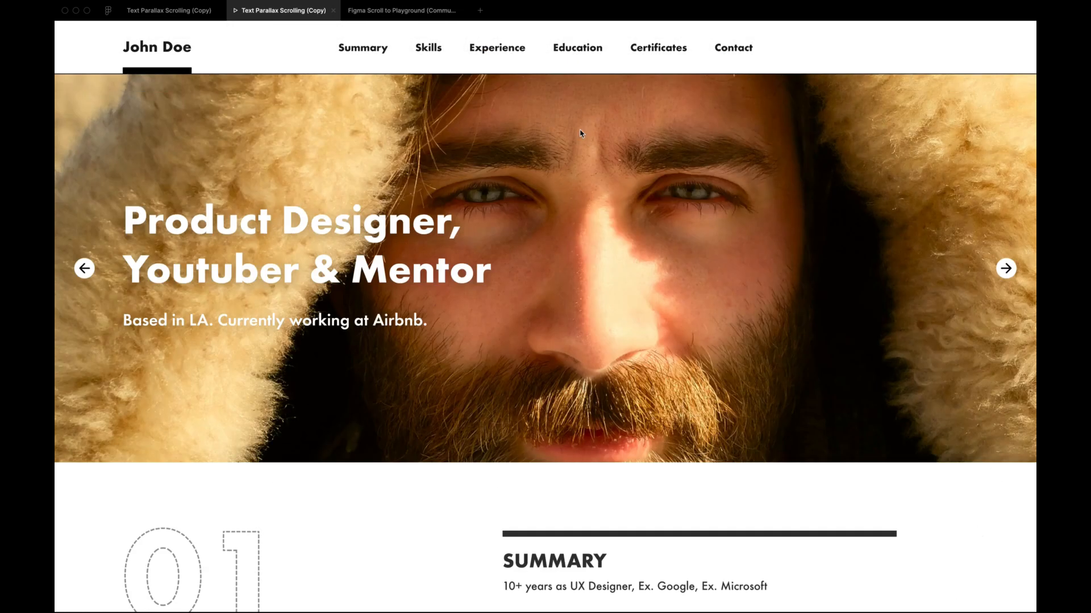
pyautogui.click(497, 47)
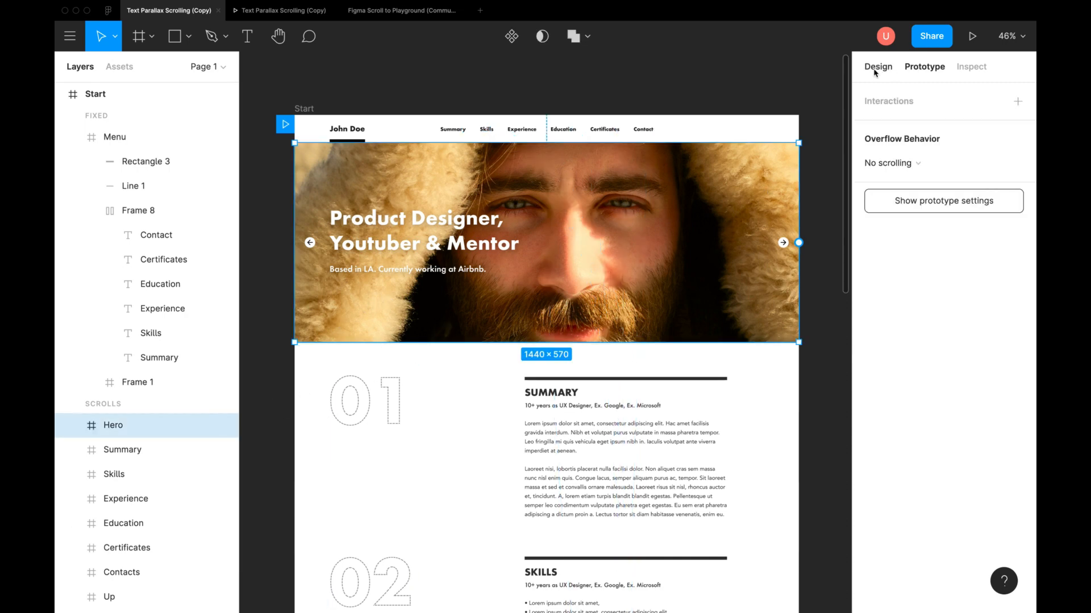
# - Switch back to the Design tab to expand the Hero section's contents
pyautogui.click(877, 66)
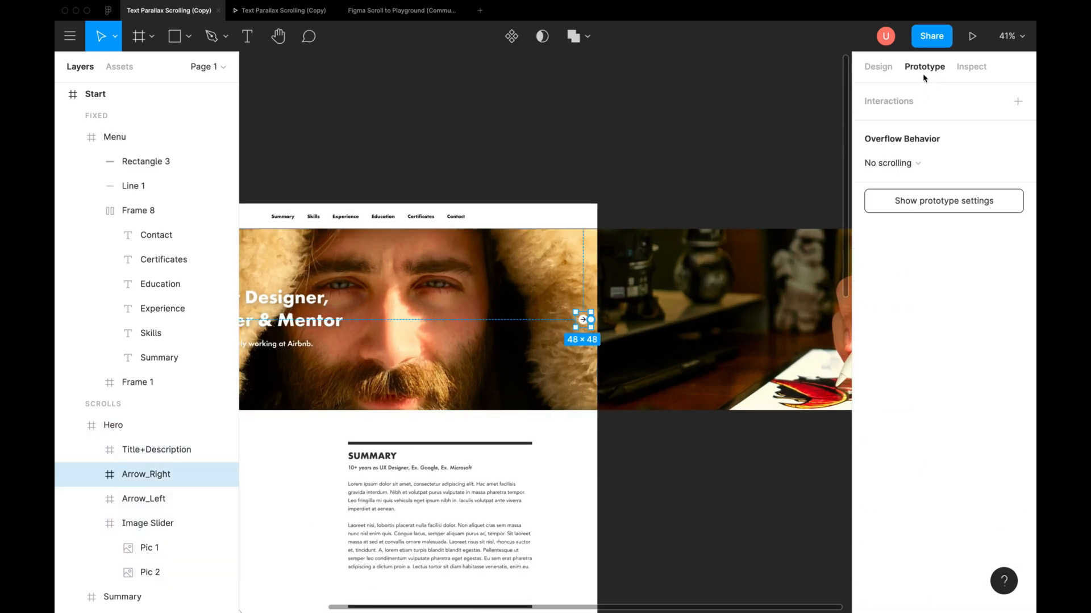
pyautogui.moveTo(613, 330)
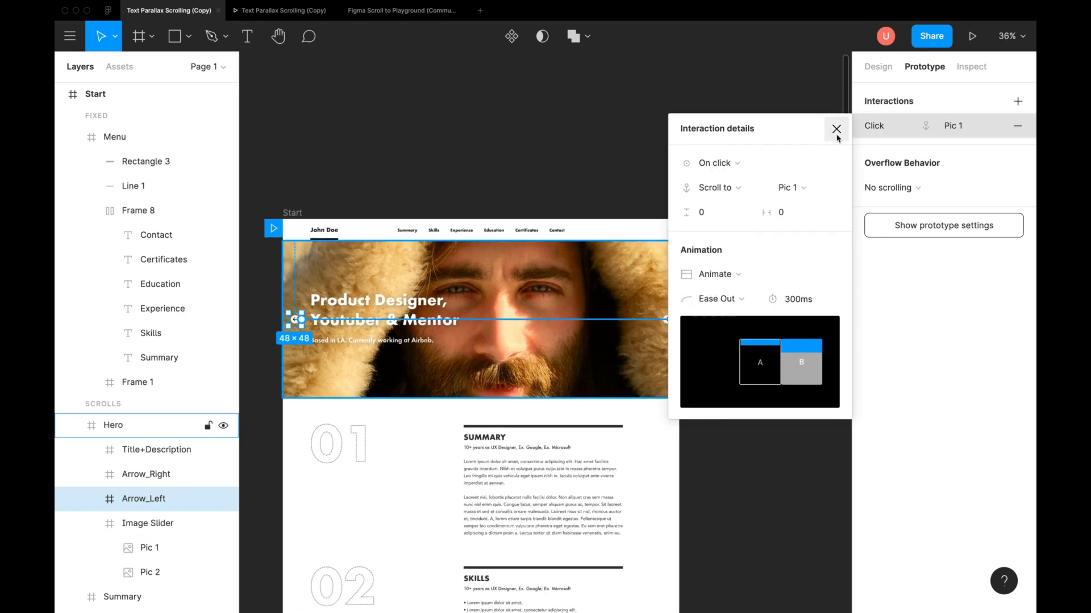
pyautogui.click(836, 129)
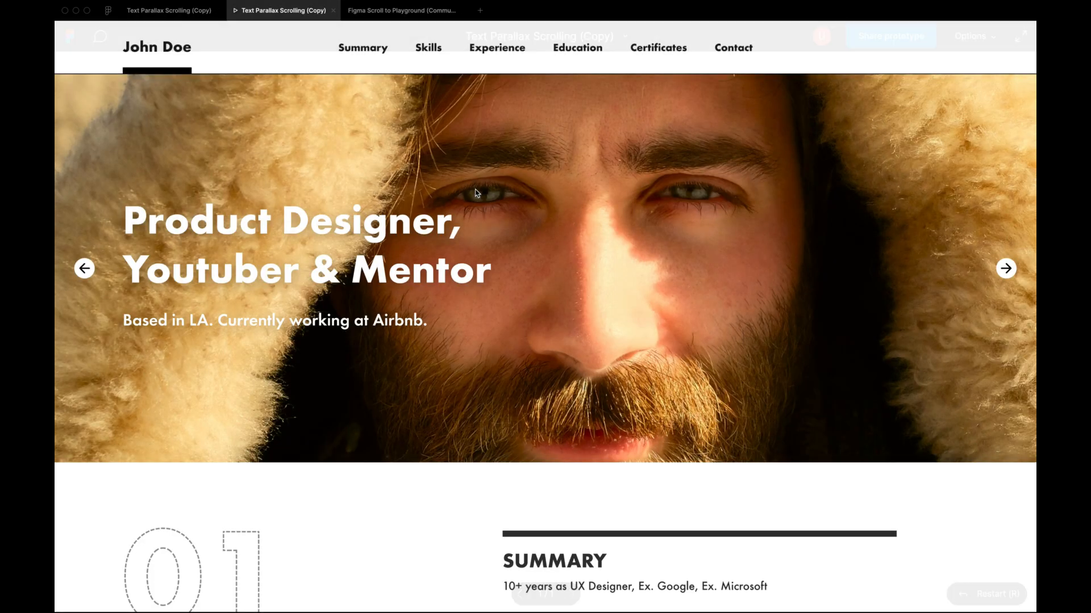
pyautogui.click(363, 48)
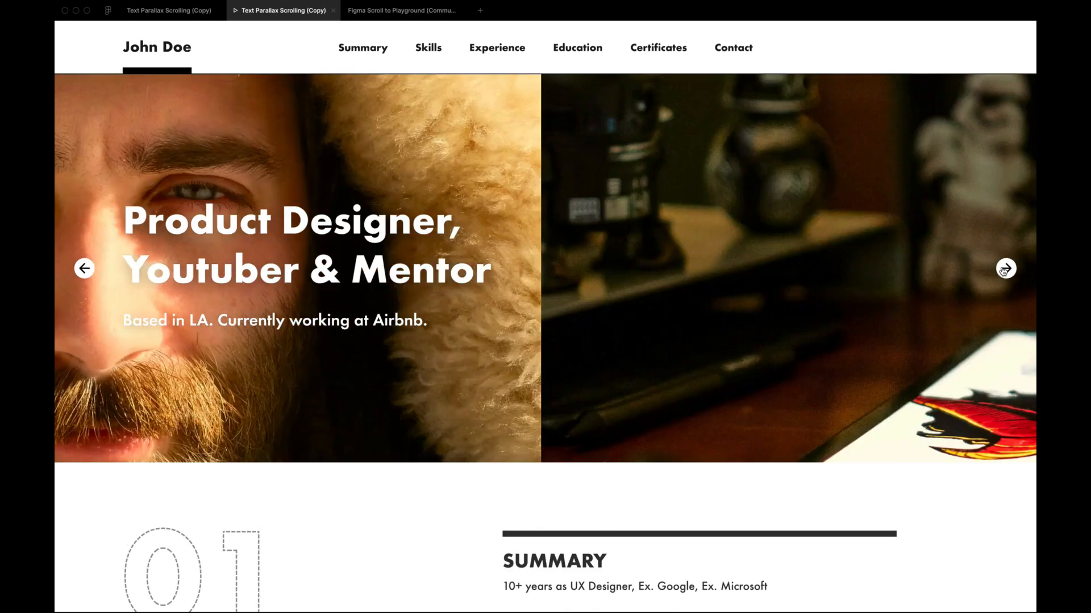
pyautogui.click(86, 268)
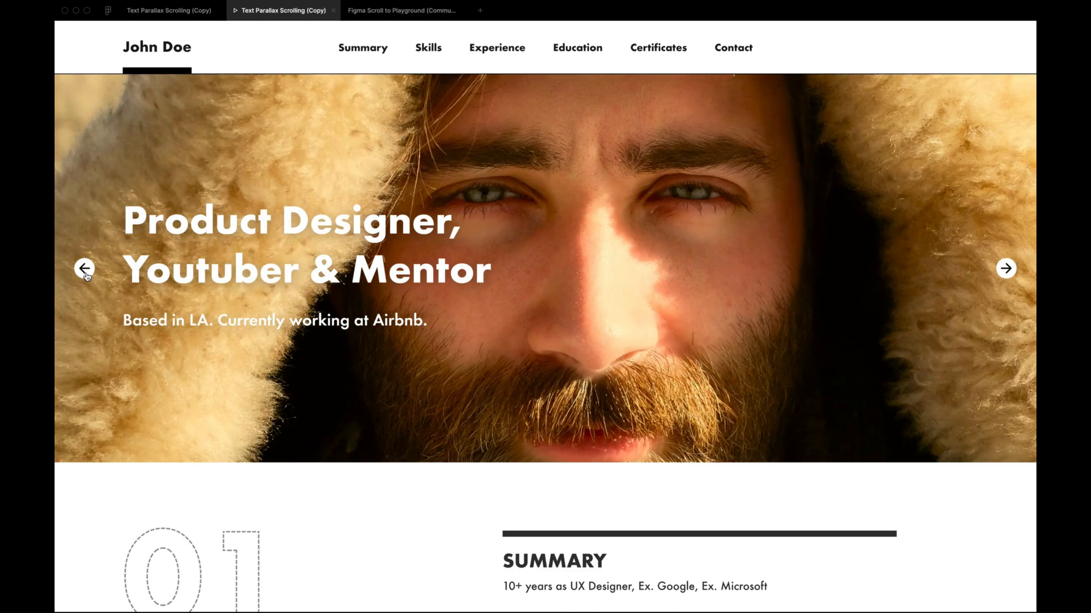
pyautogui.click(1005, 268)
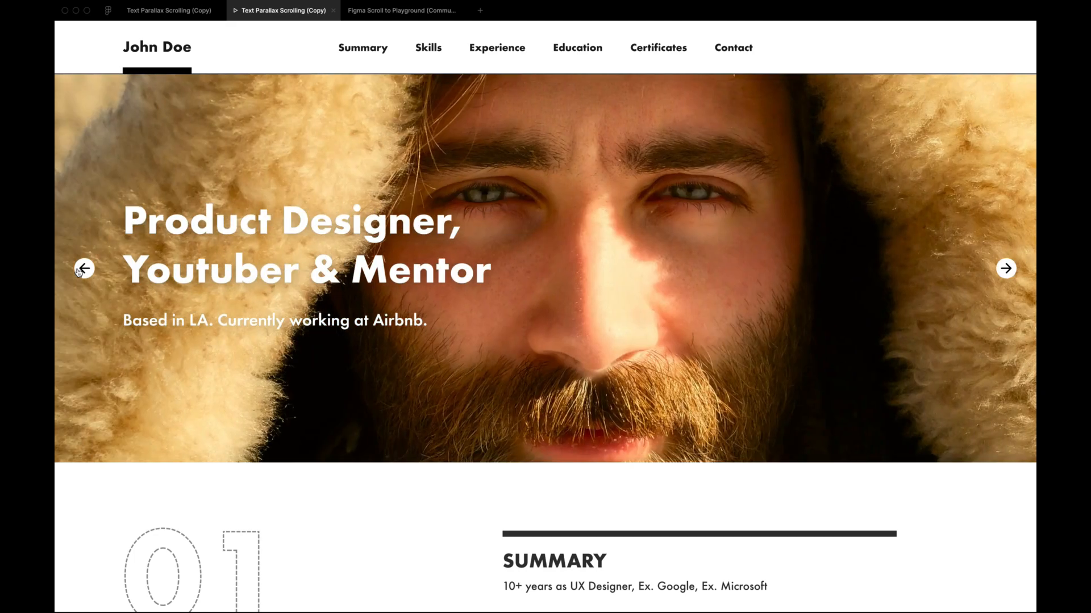
pyautogui.moveTo(412, 96)
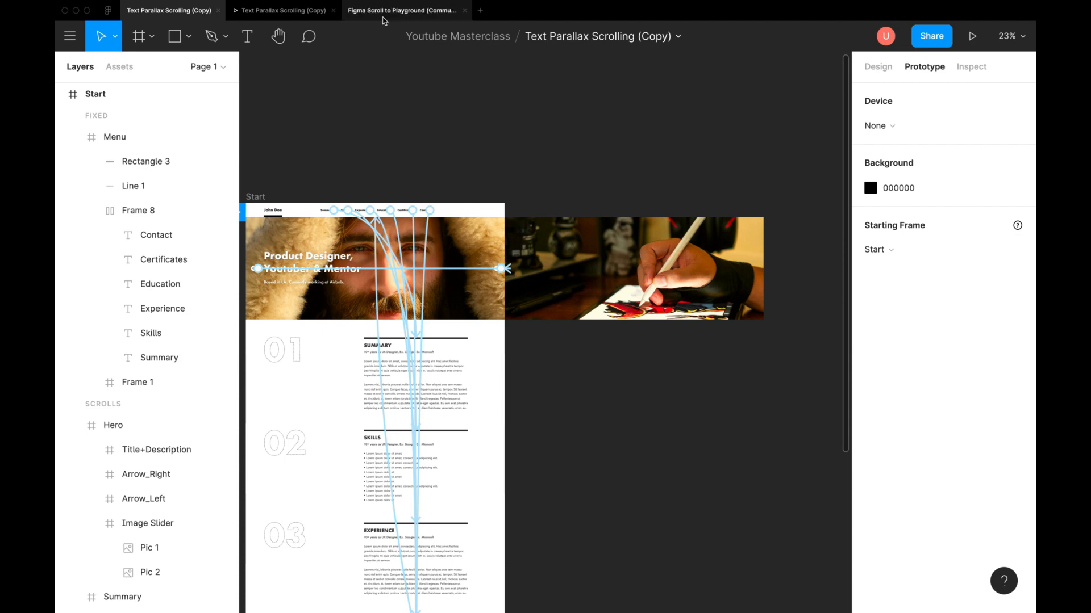
pyautogui.click(403, 11)
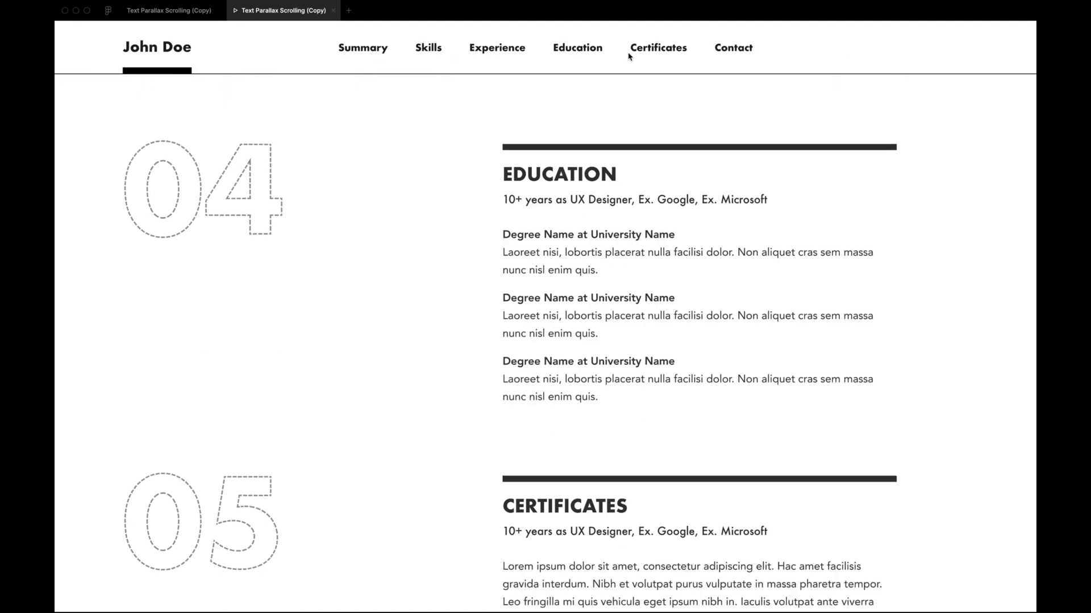
pyautogui.scroll(-3)
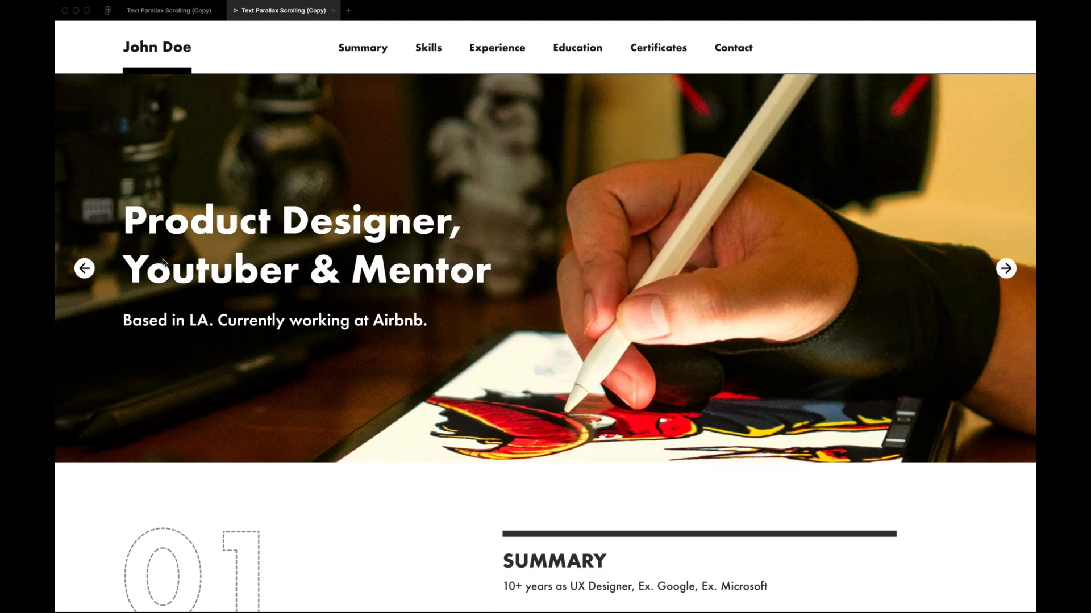
pyautogui.click(1005, 268)
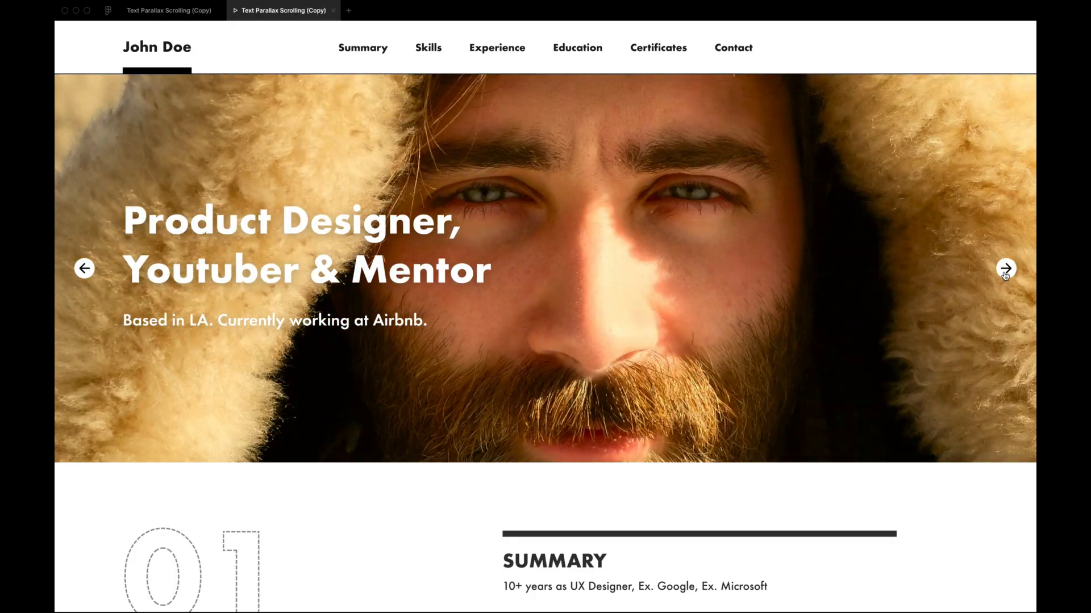